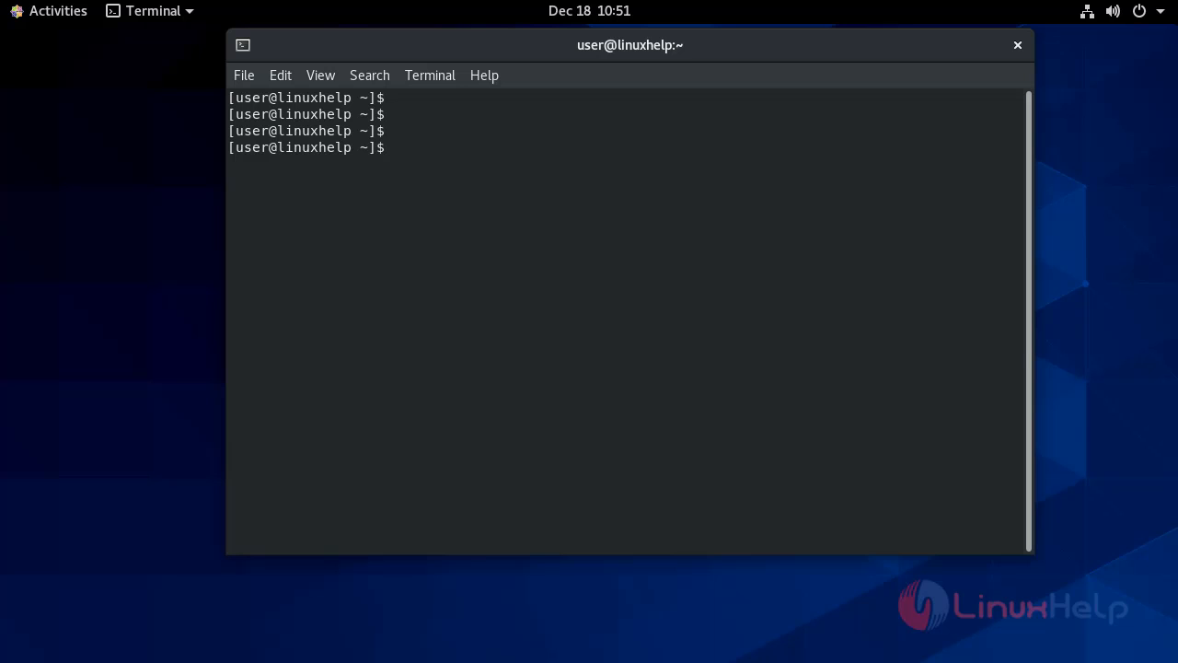
Check /etc/centos-release shows CentOS 8.3.2011, then launch the Netdata kickstart.sh installer with 'all'
text(cat /etc/)
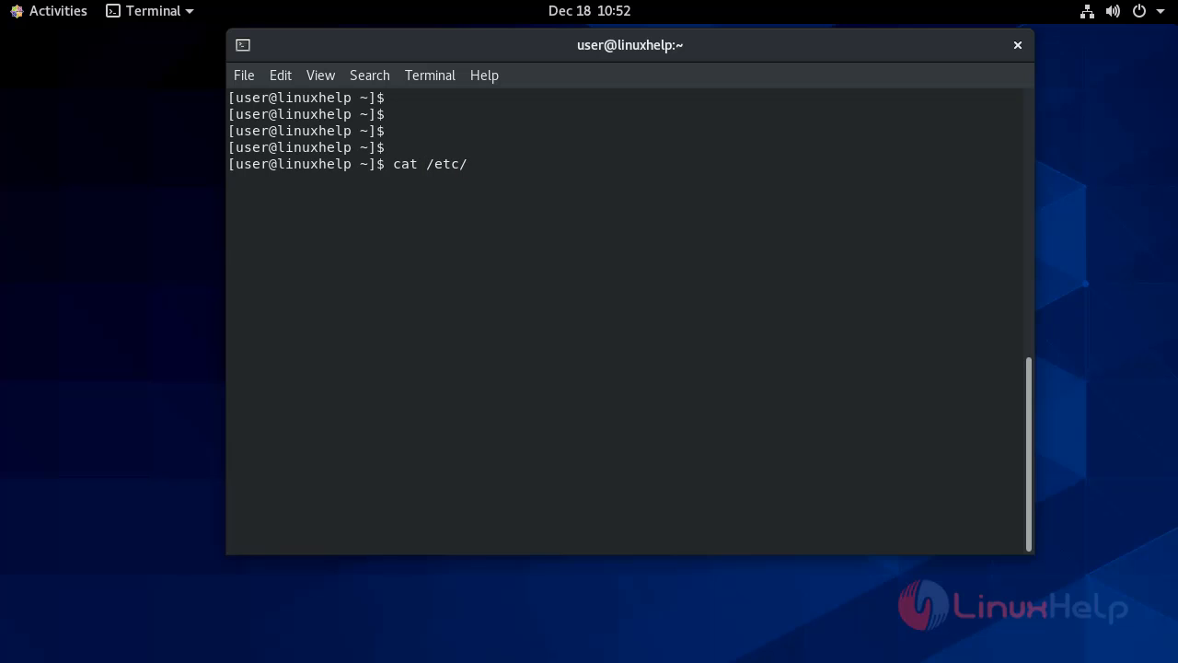
text(centos-release)
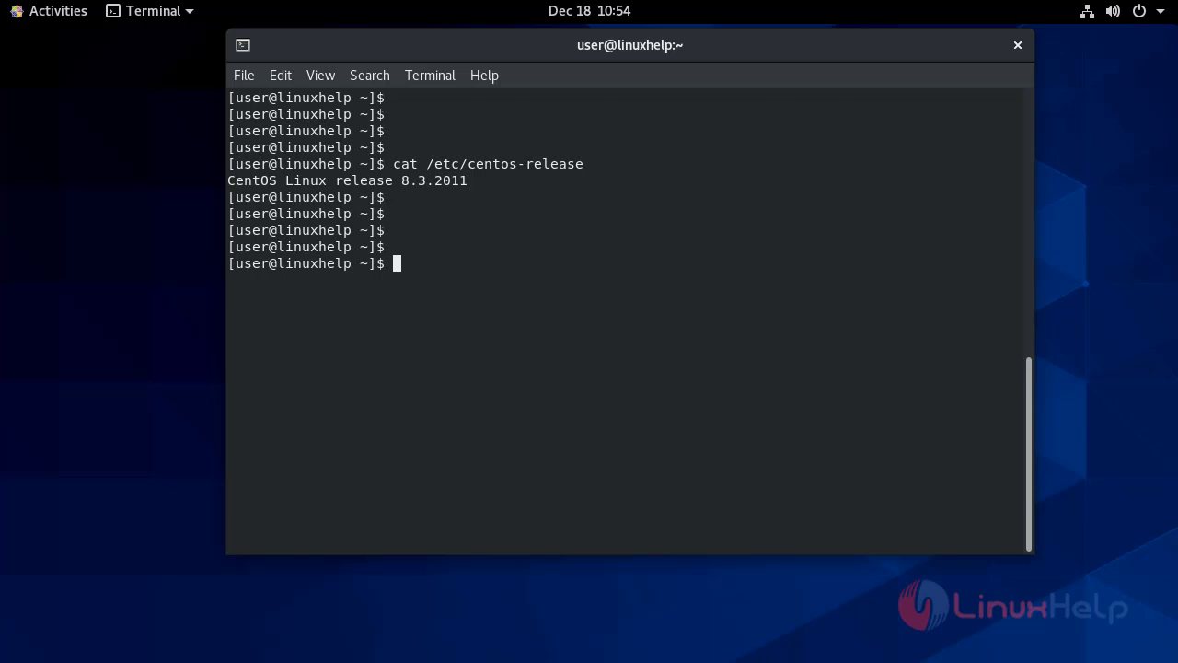
text(bash <(curl -Ss https://my-netdata.io/kickstart.sh) all)
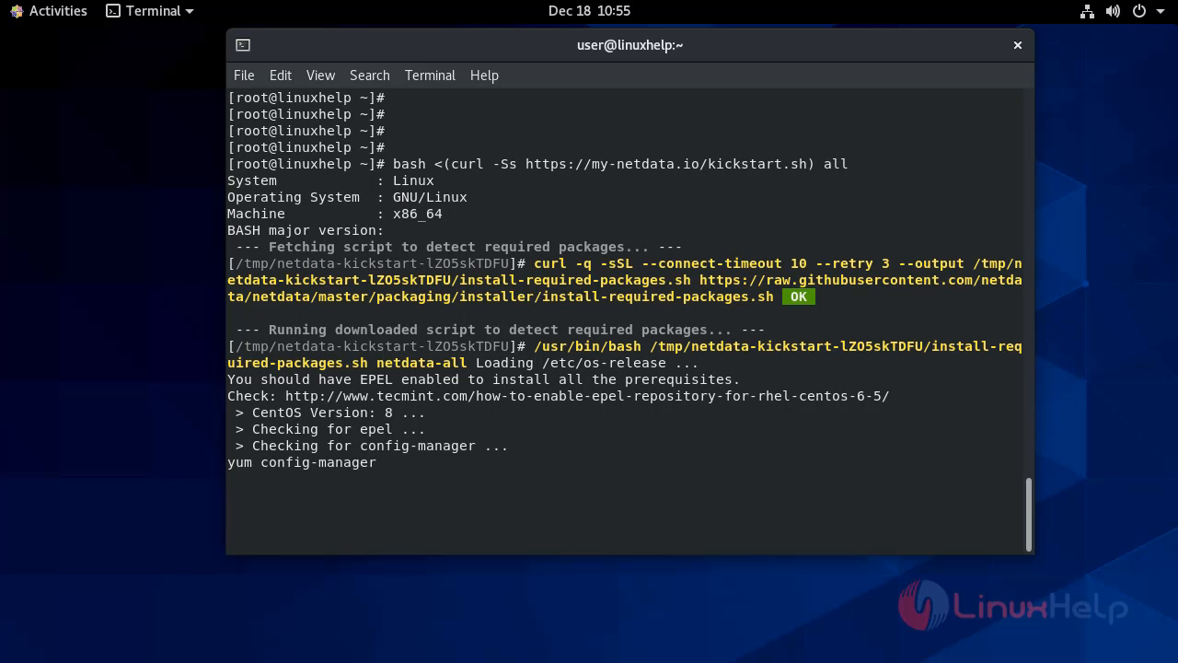
Approve the config-manager, PowerTools and okay prompts, and install the okay-release repository package
key(Return)
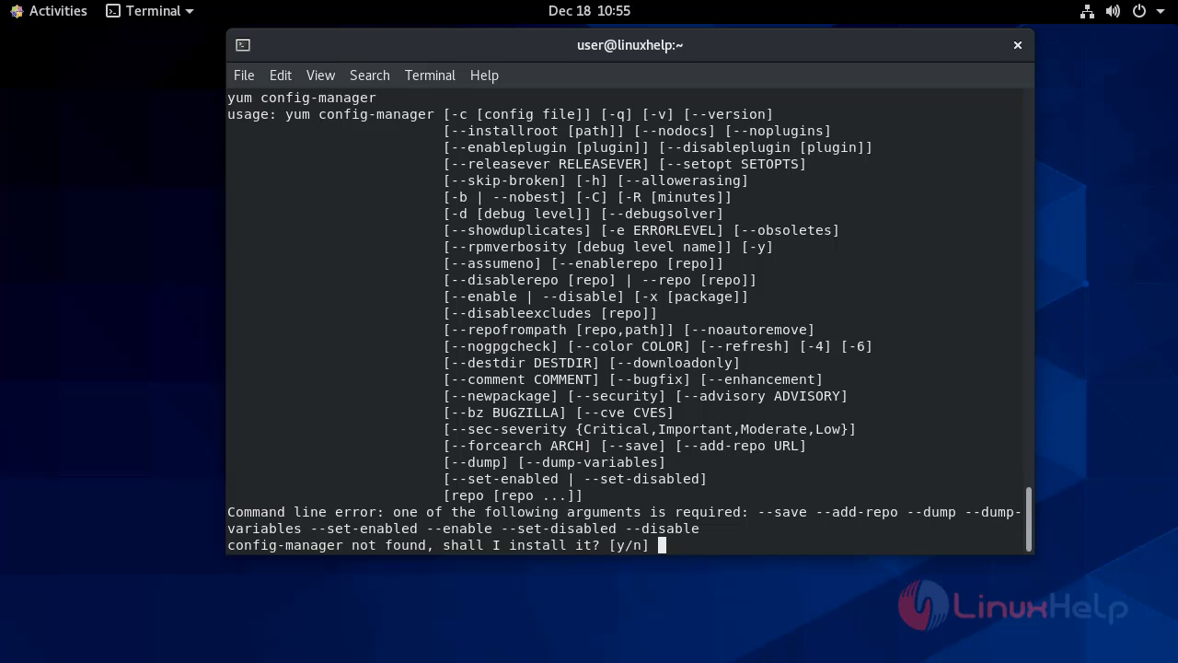
text(y)
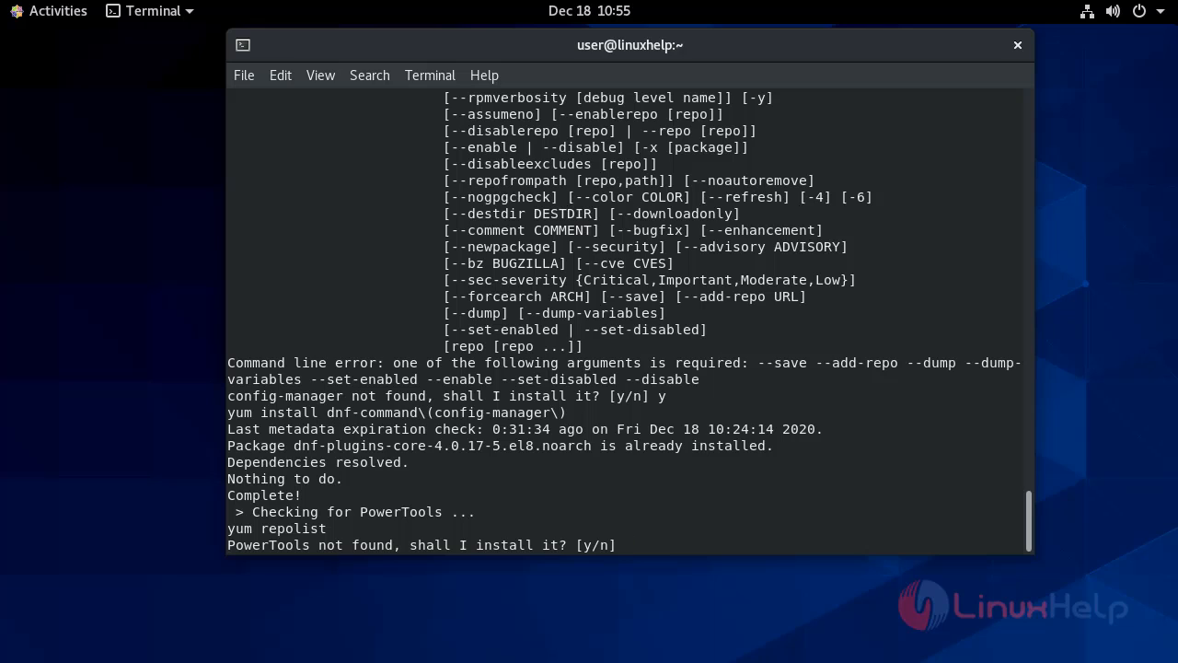
text(y)
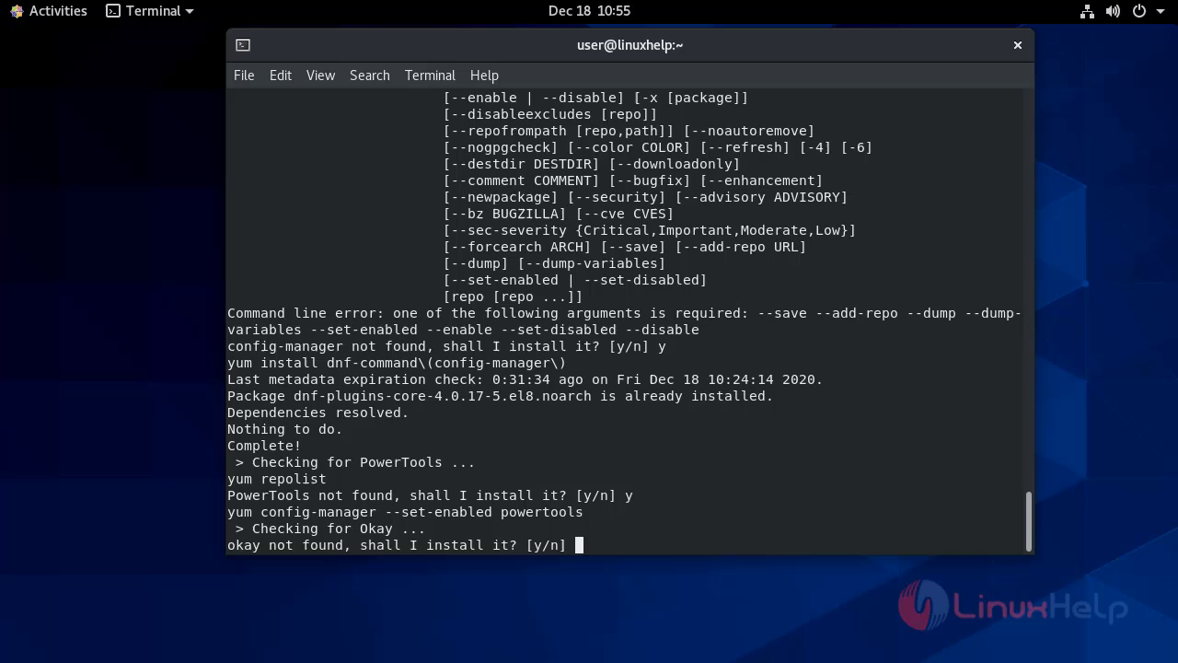
key(Return)
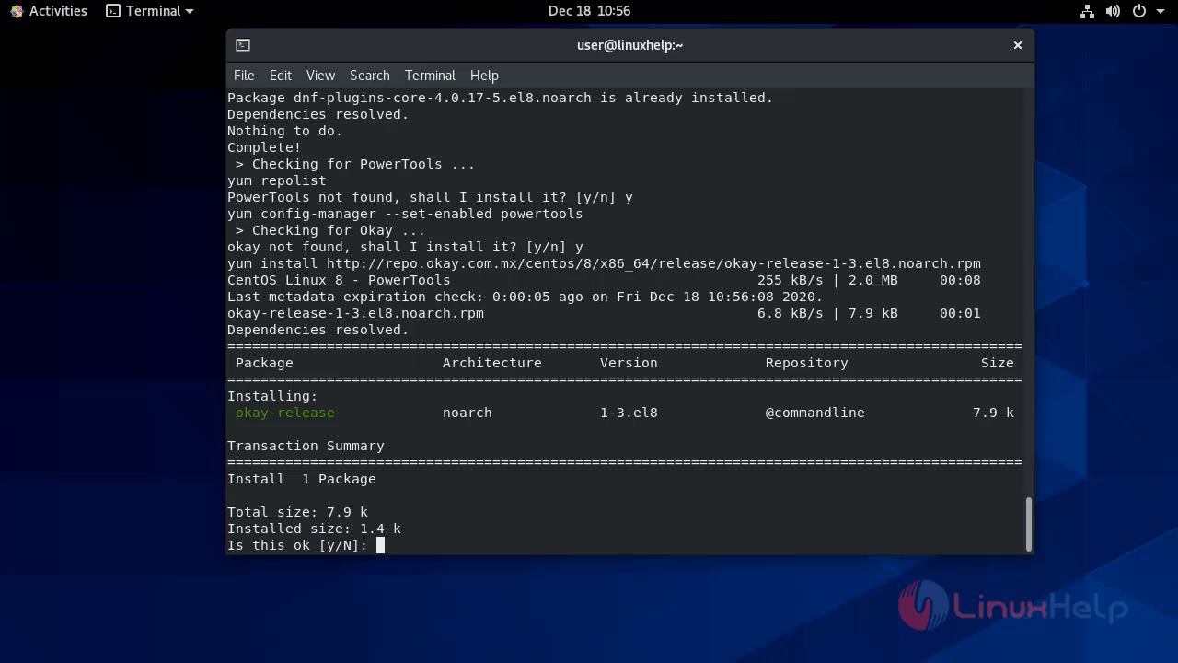
text(y)
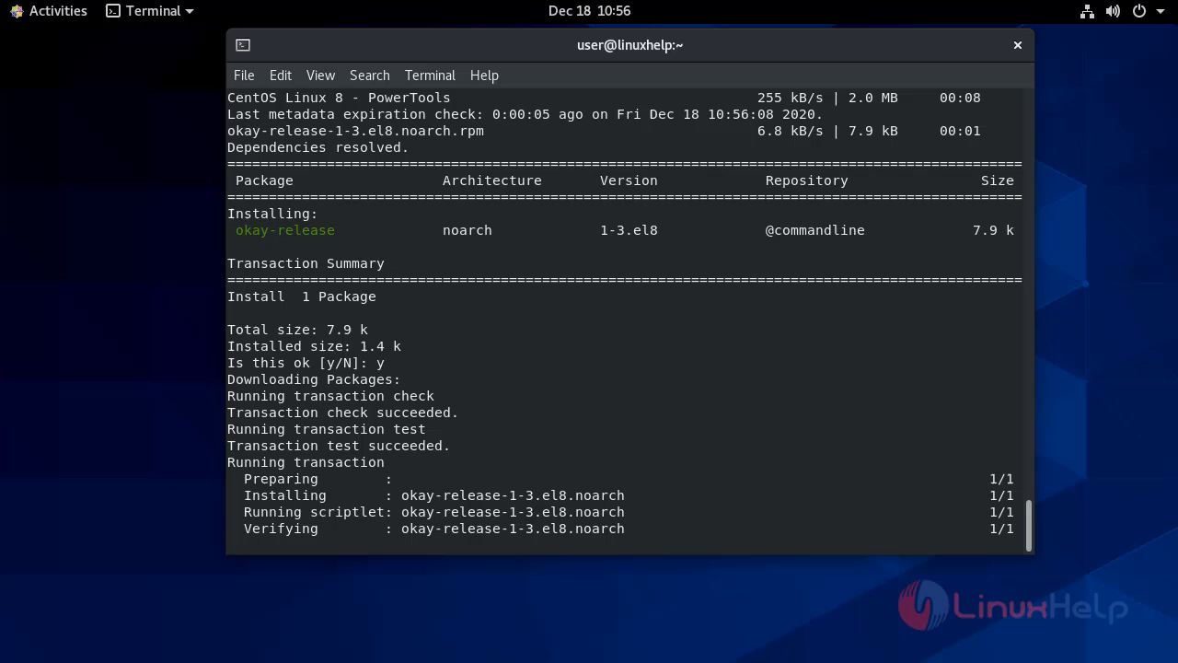
scroll(down, 3)
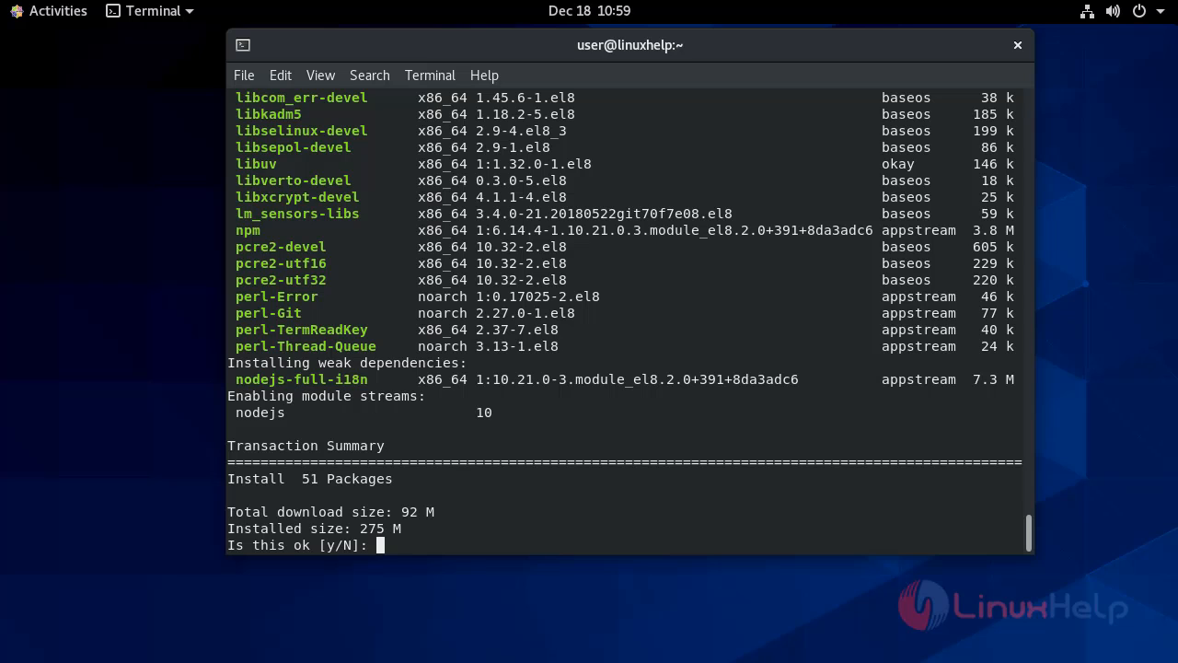
Approve installing the 51 dependency packages and import the OKay GPG signing key
text(y)
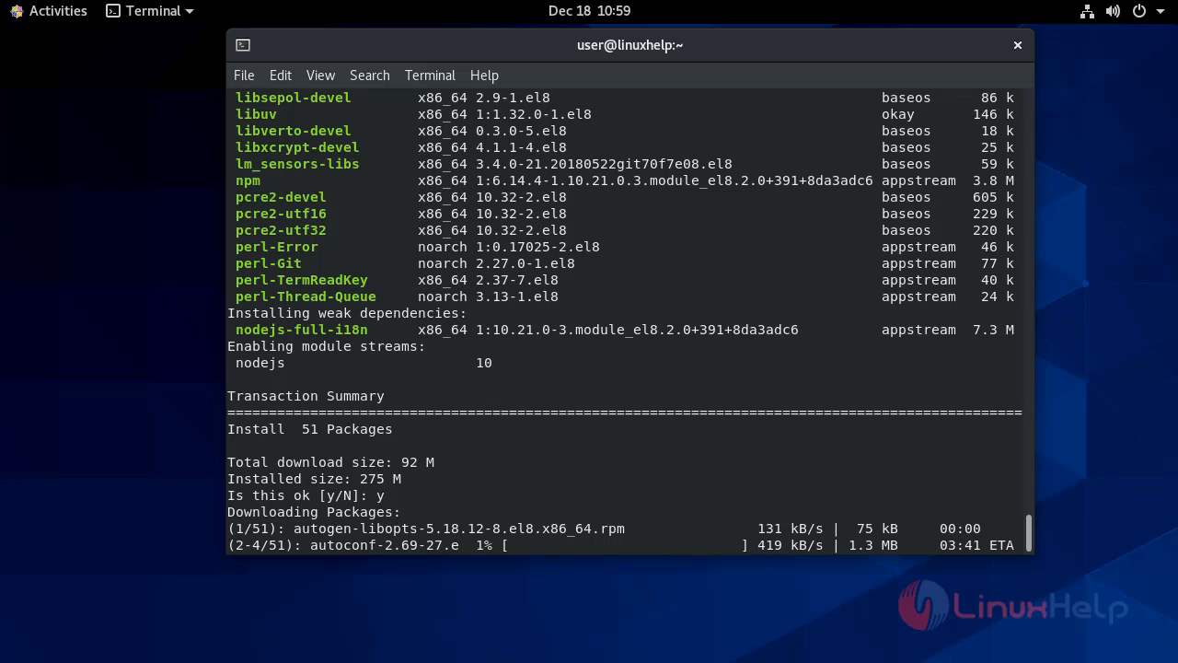
scroll(down, 3)
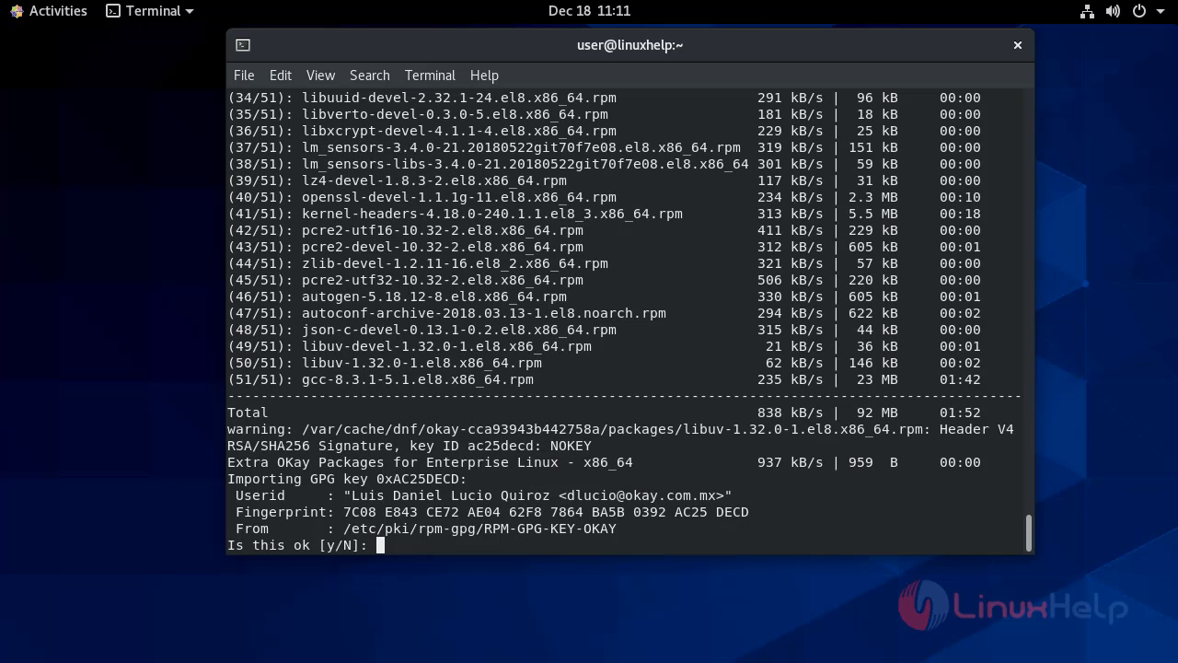
text(y)
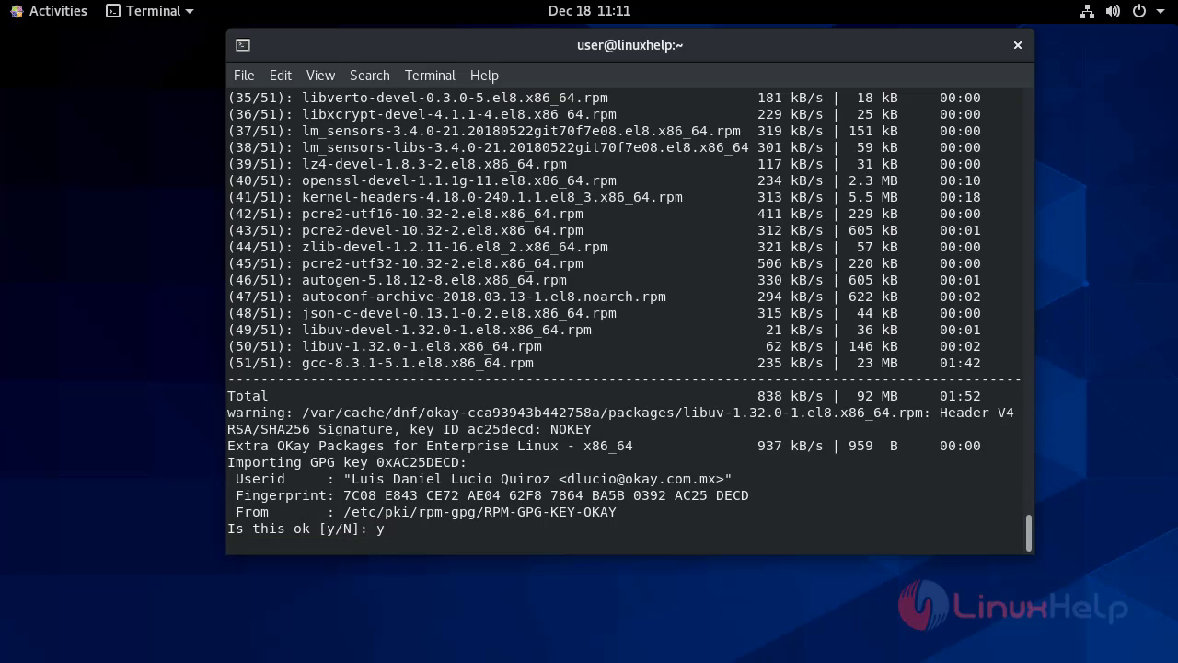
key(Return)
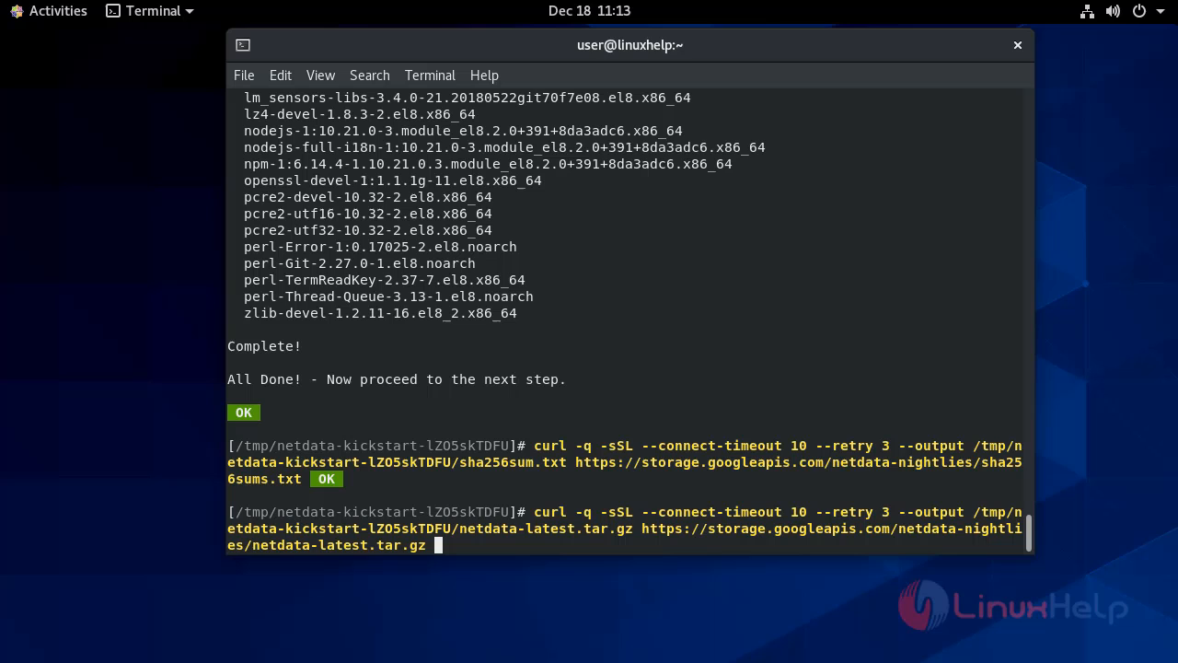
Extract netdata-latest.tar.gz and confirm the Netdata build and install, following the libwebsockets compile output
text(tar -xf netdata-latest.tar.gz)
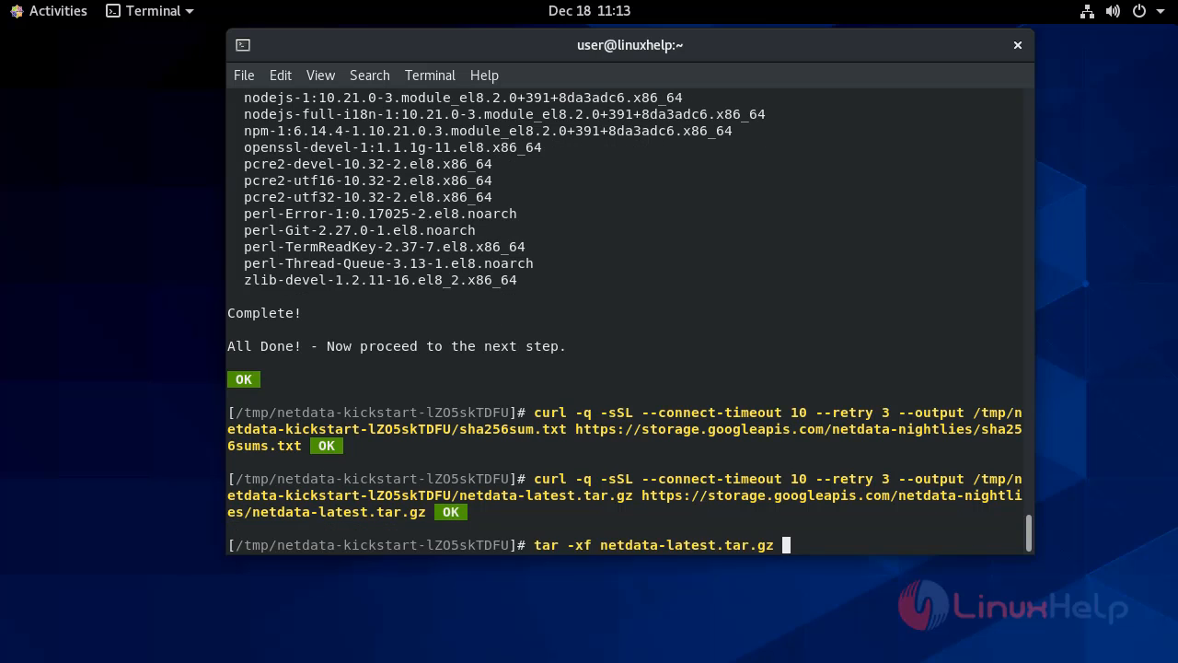
key(Return)
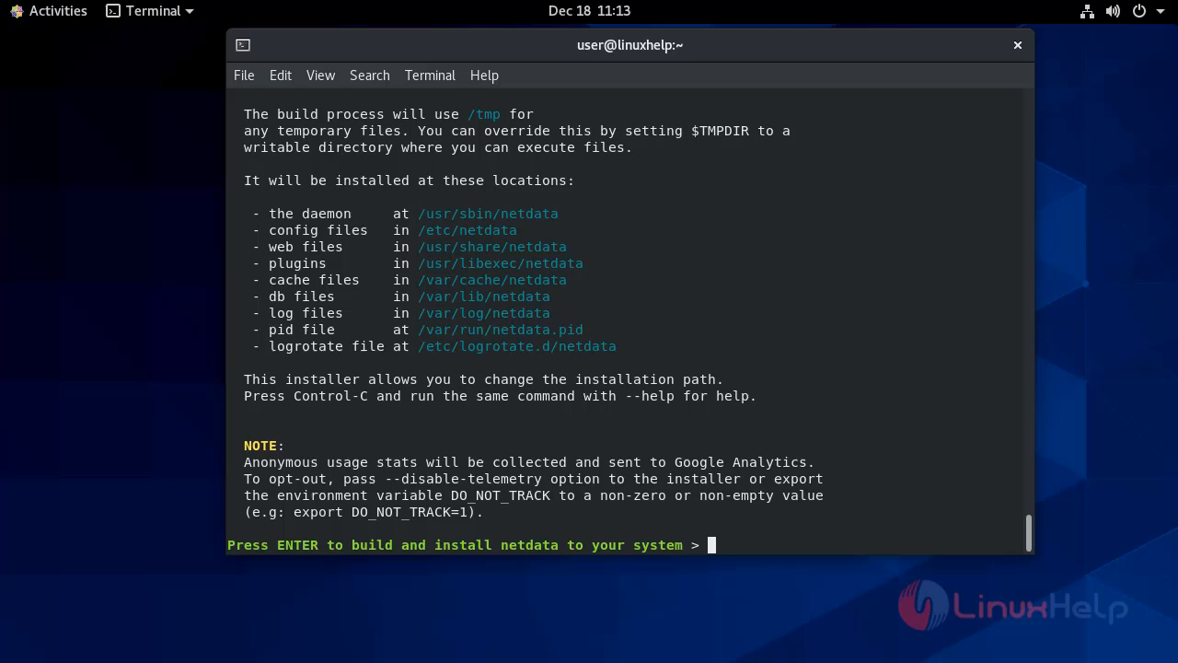
key(Return)
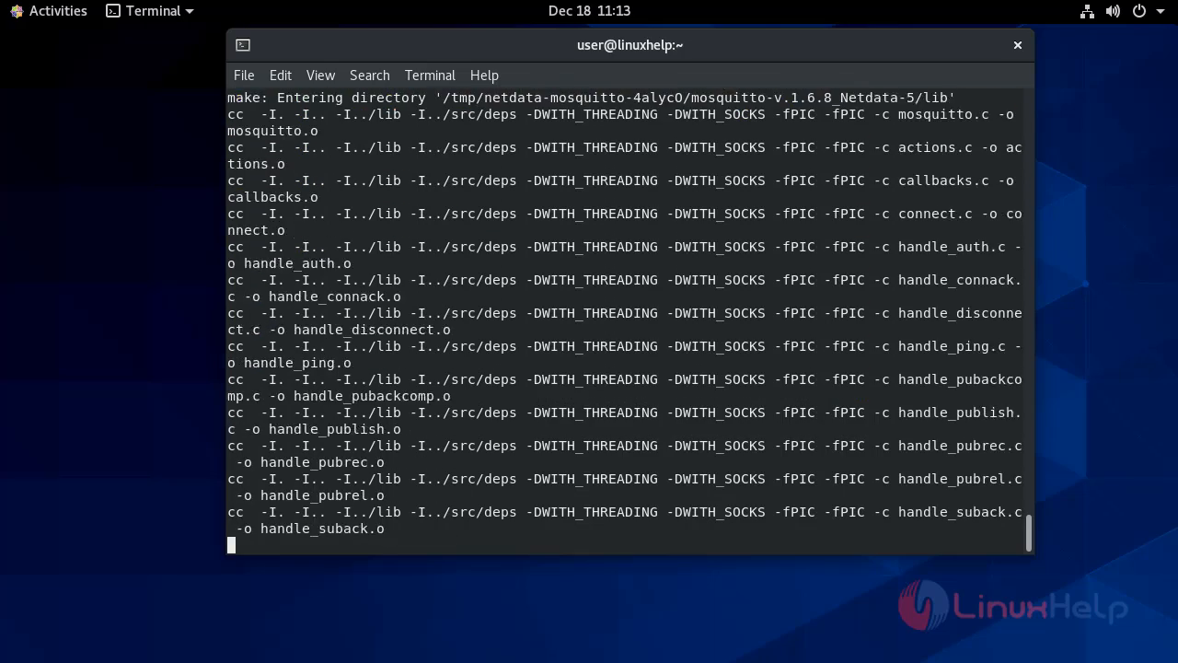
scroll(down, 3)
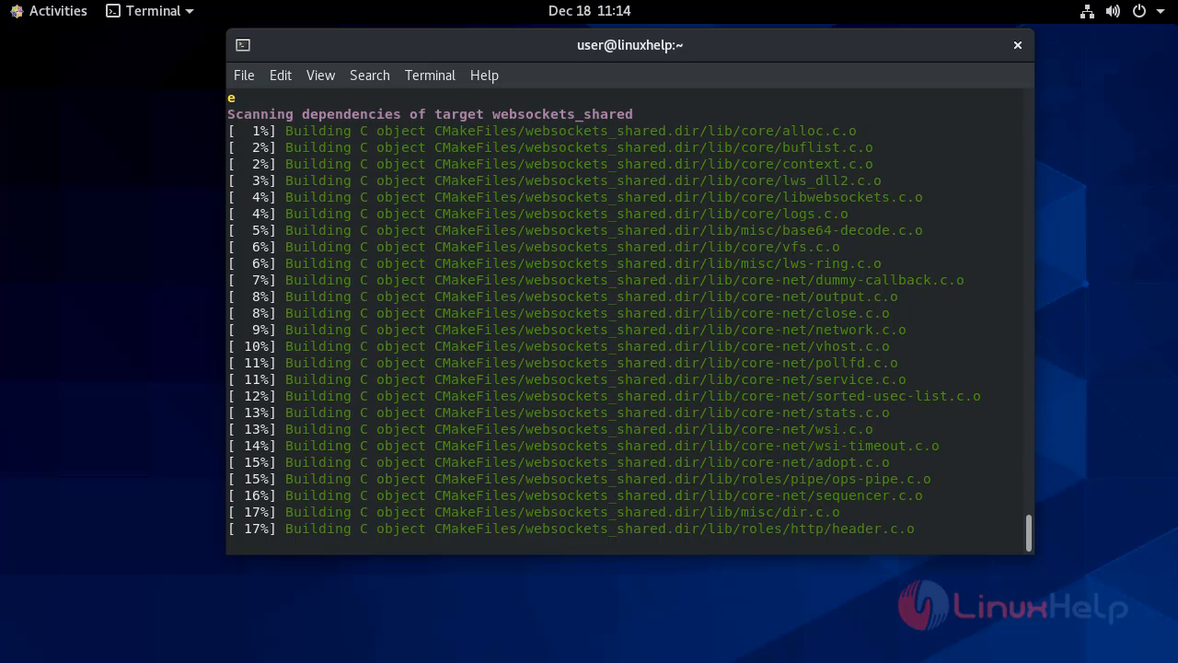
scroll(down, 3)
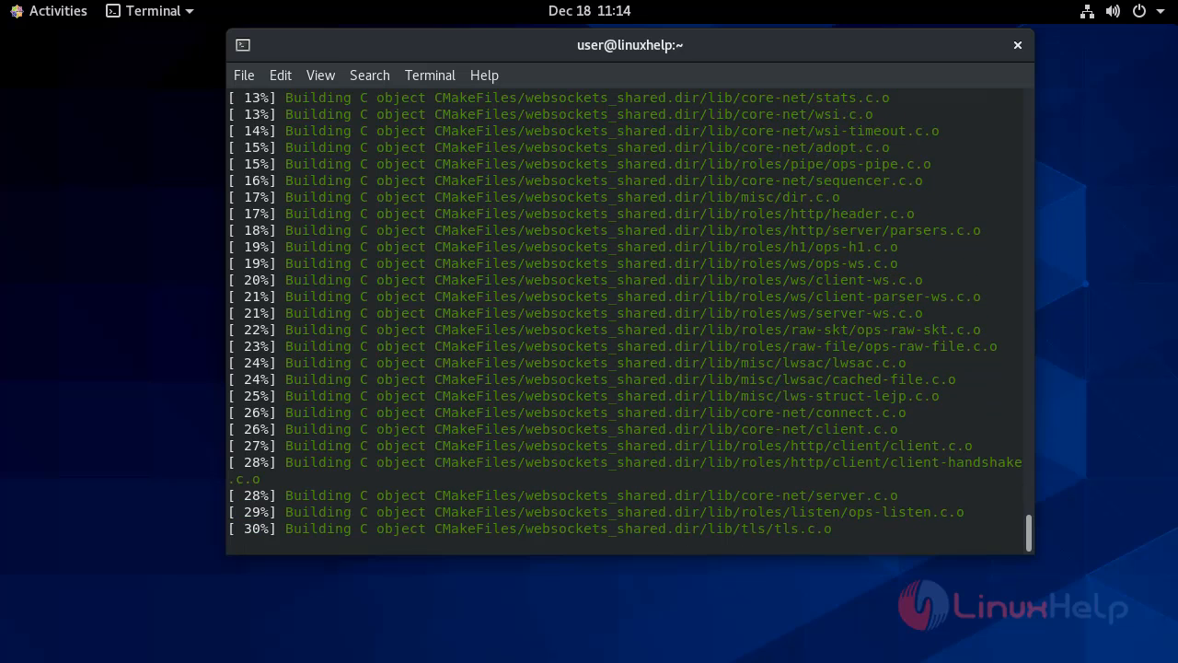
scroll(down, 3)
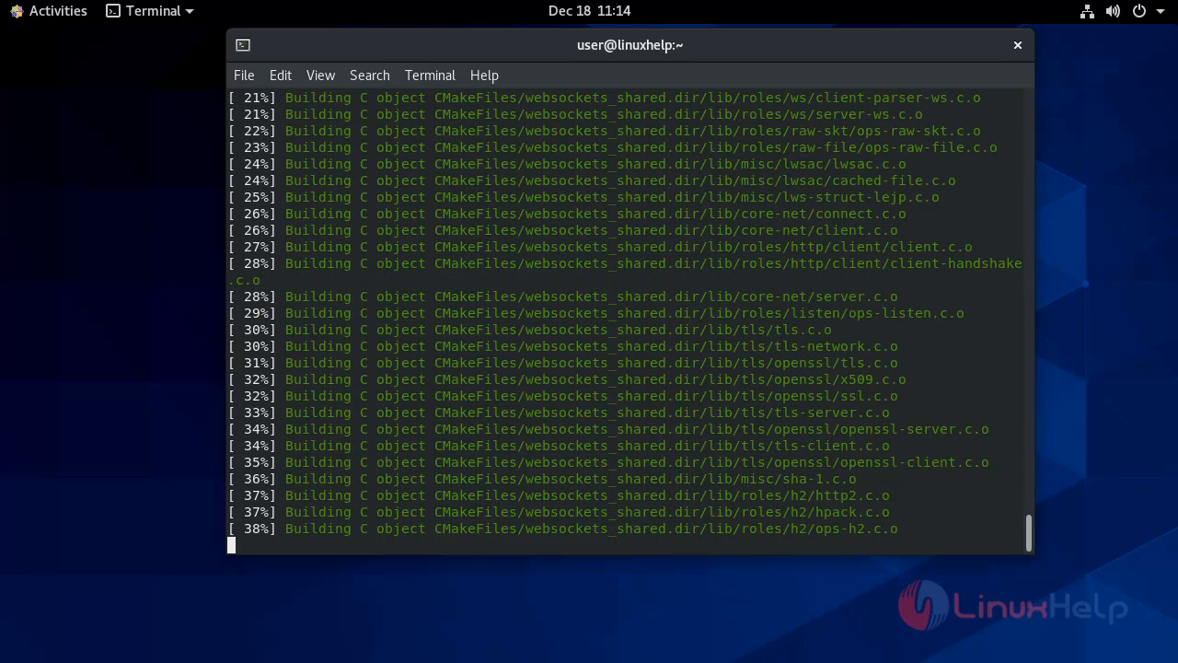
scroll(down, 3)
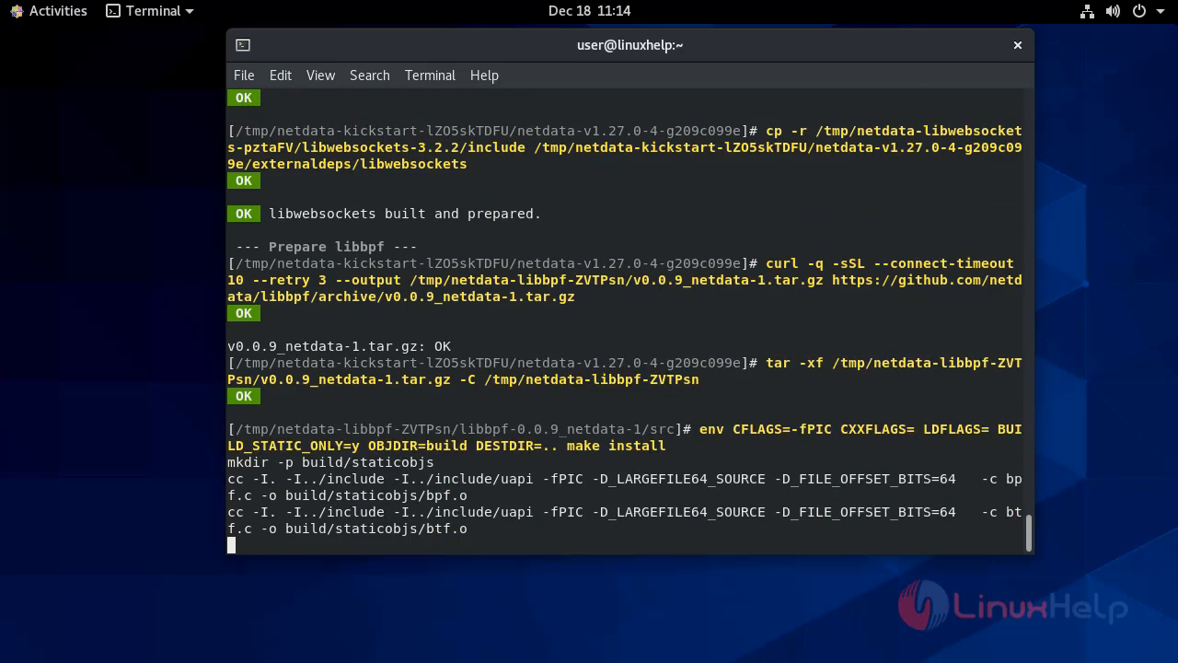
scroll(down, 3)
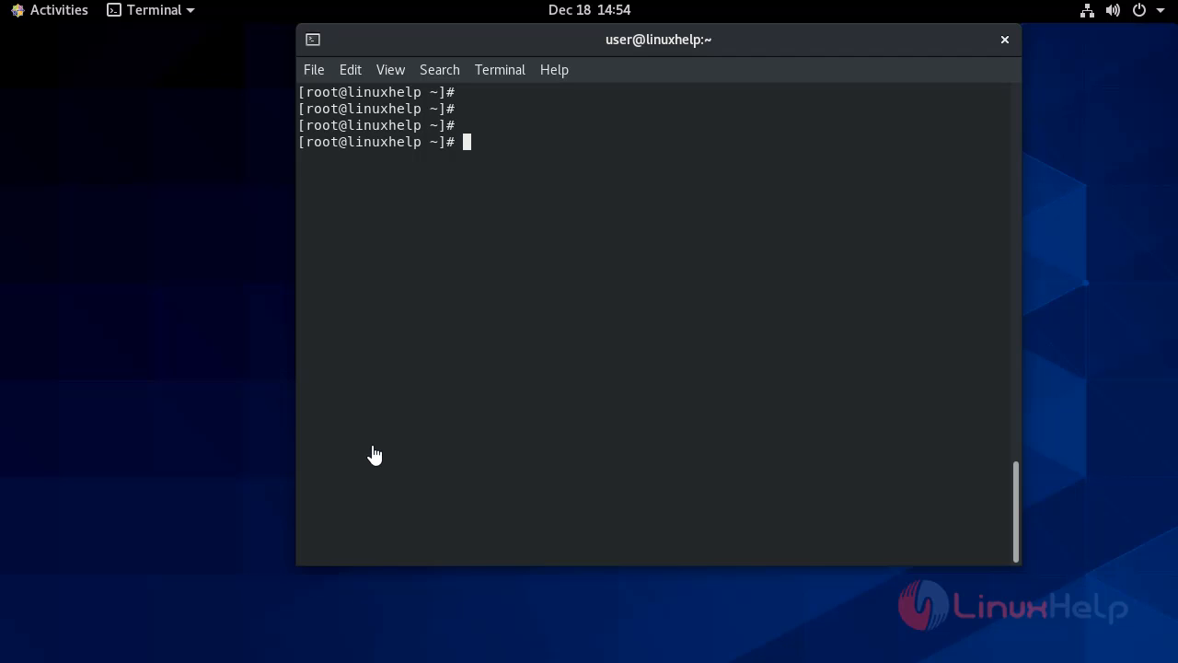
mouse_move(513, 366)
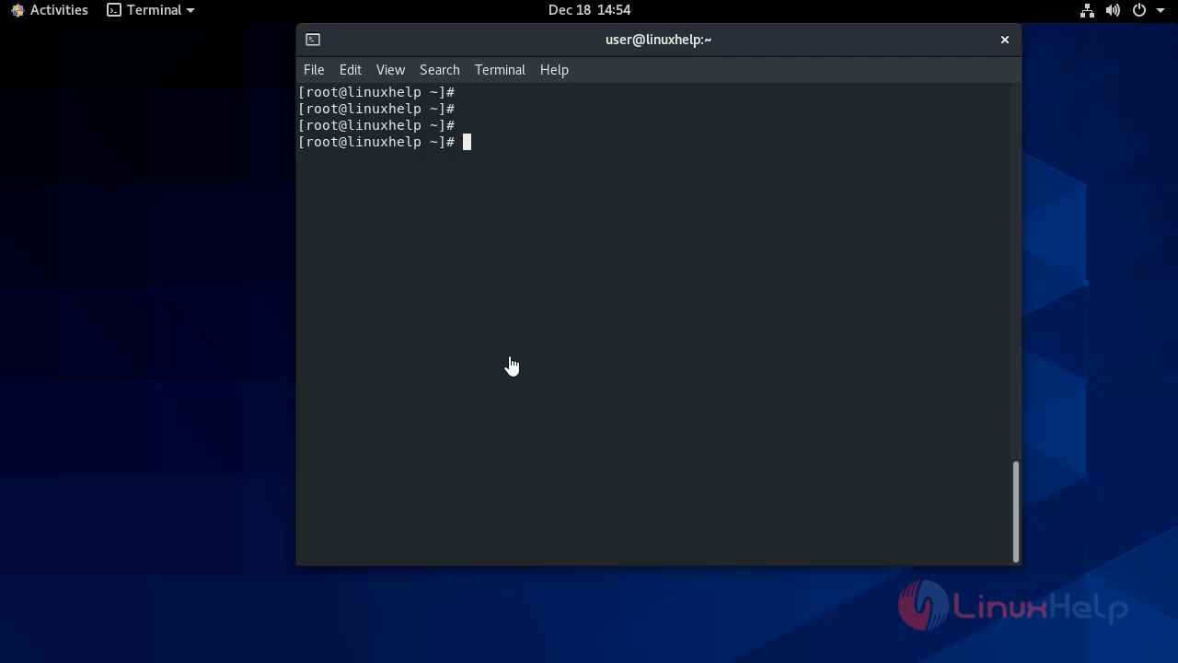
mouse_move(482, 202)
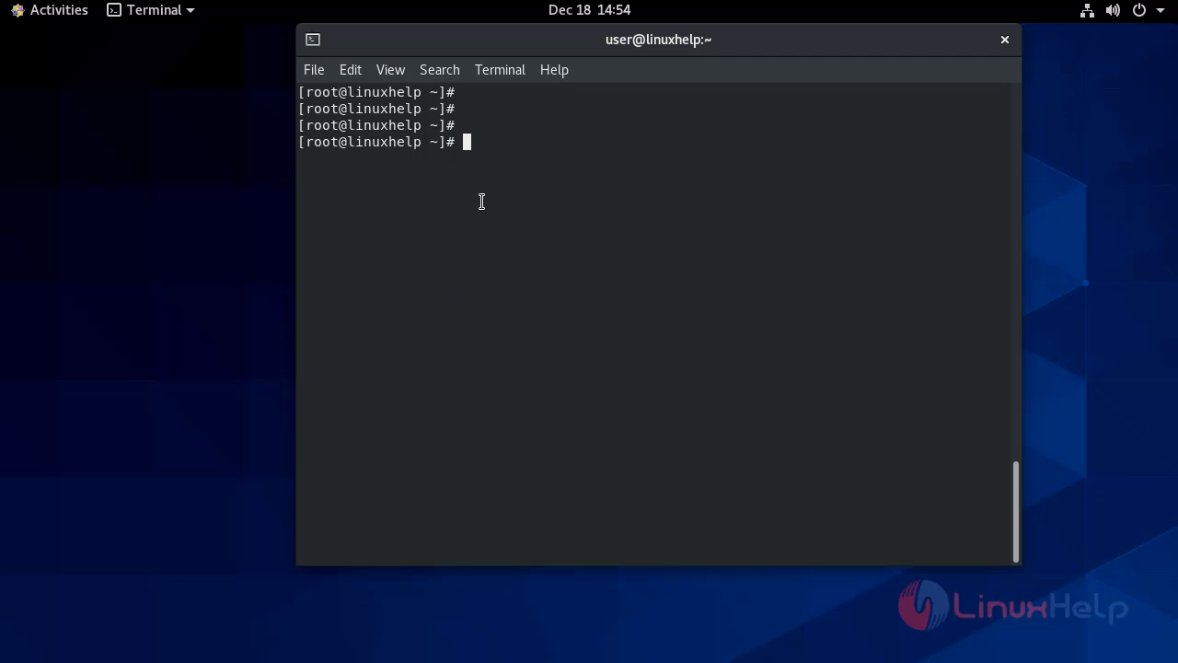
Run firewall-cmd --permanent --add-port=19999/tcp, then begin typing the firewall reload command
text(fire)
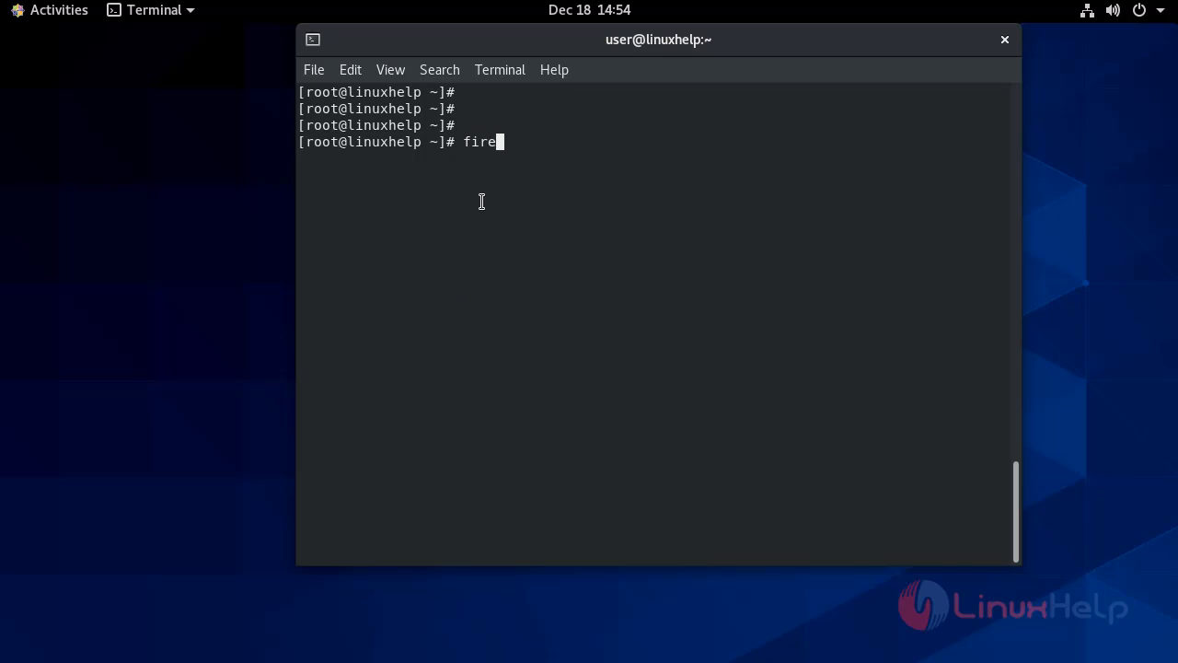
text(wall)
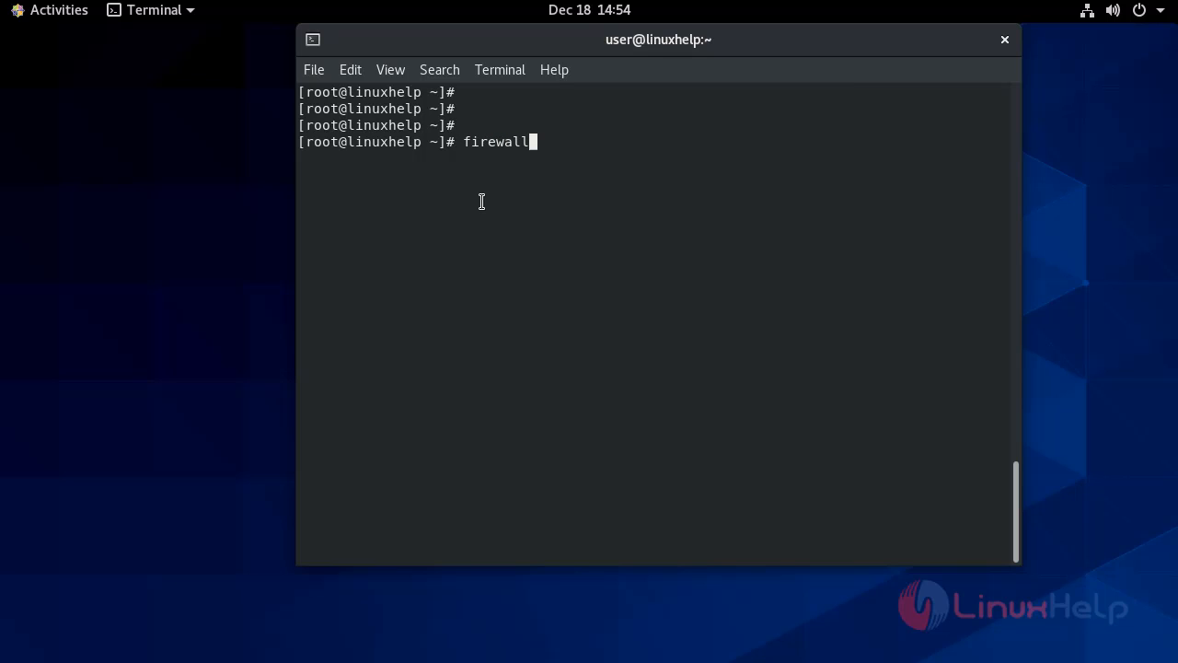
text(-cmd)
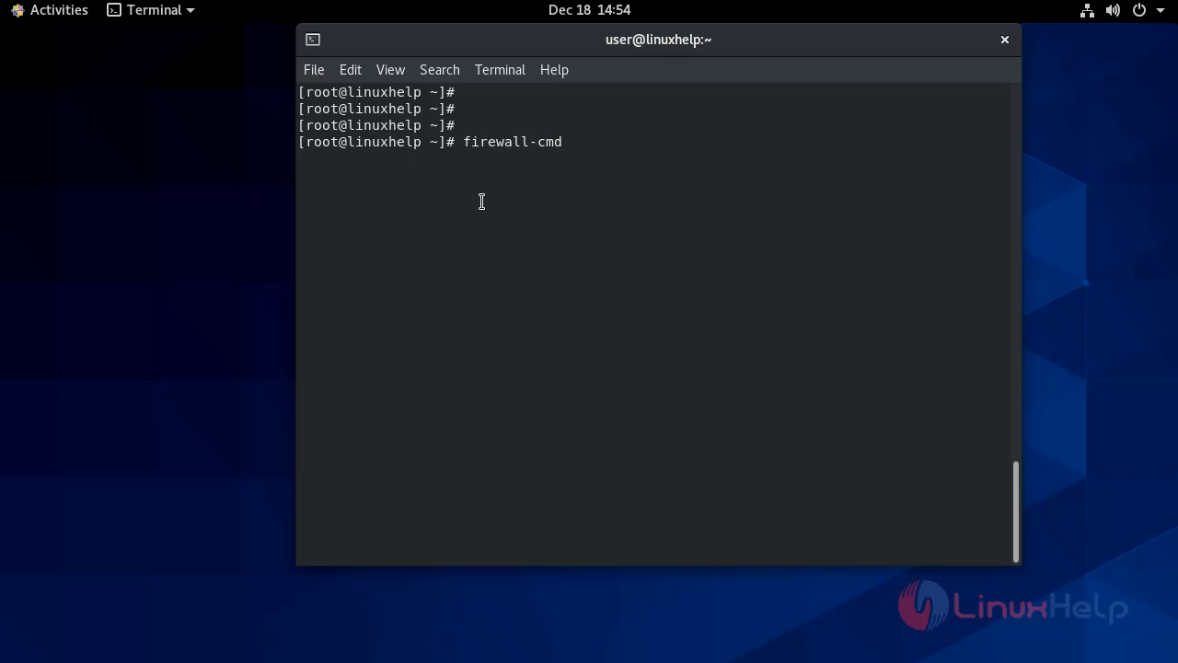
text(--perma)
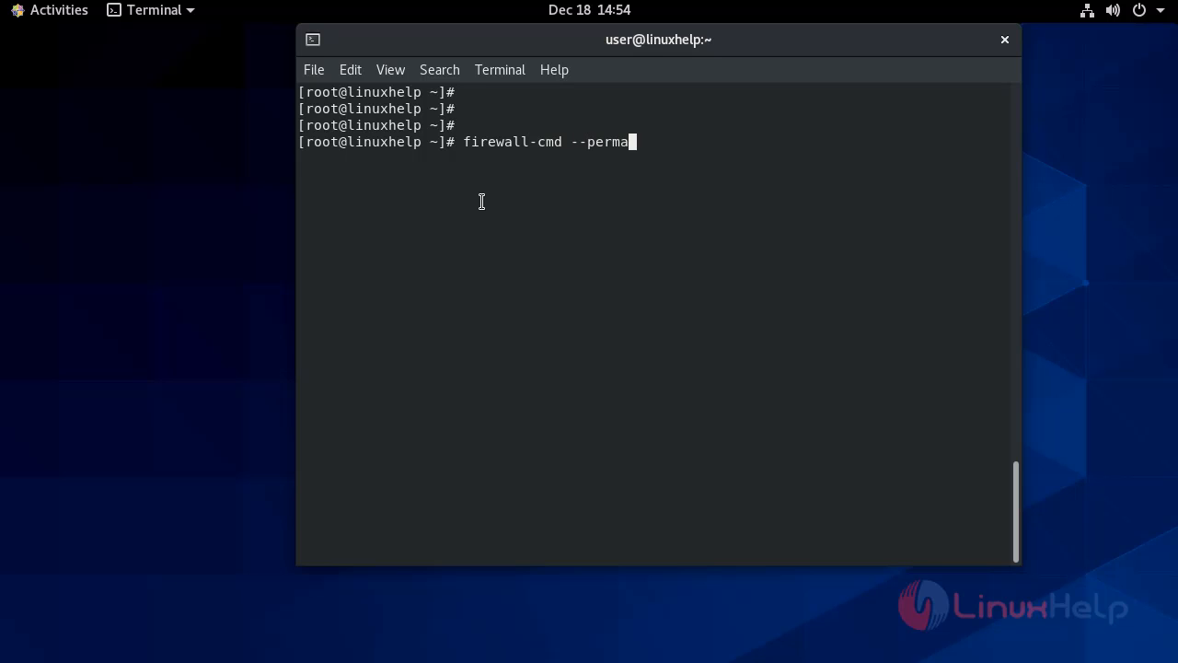
text(nent)
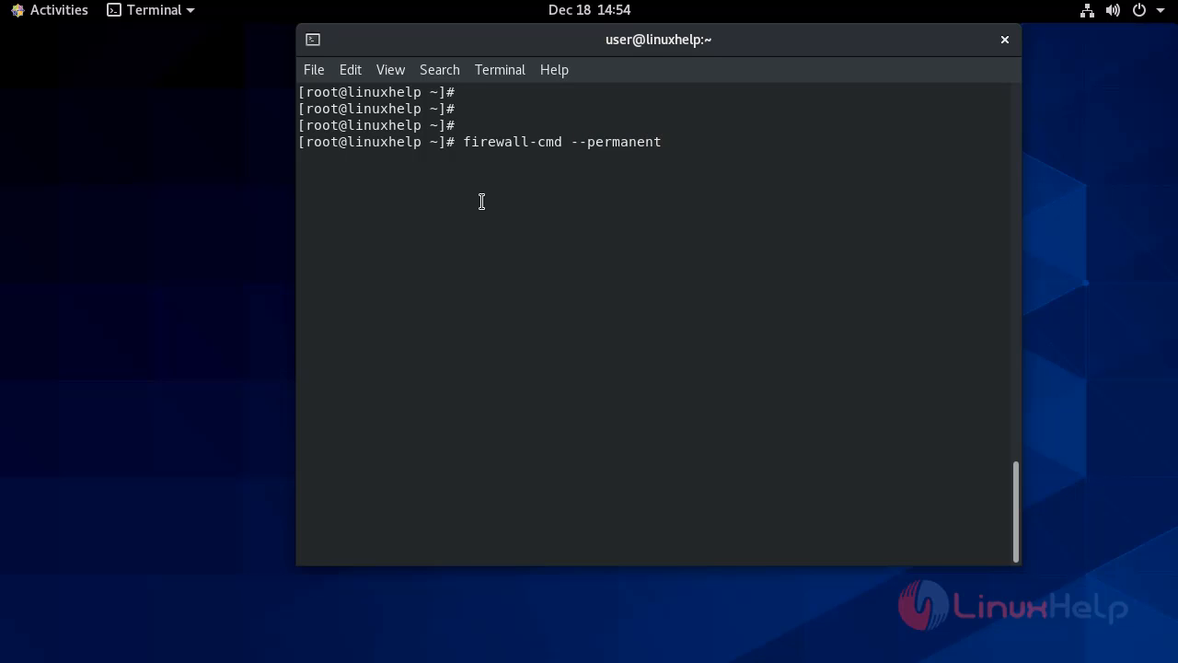
text(--ad)
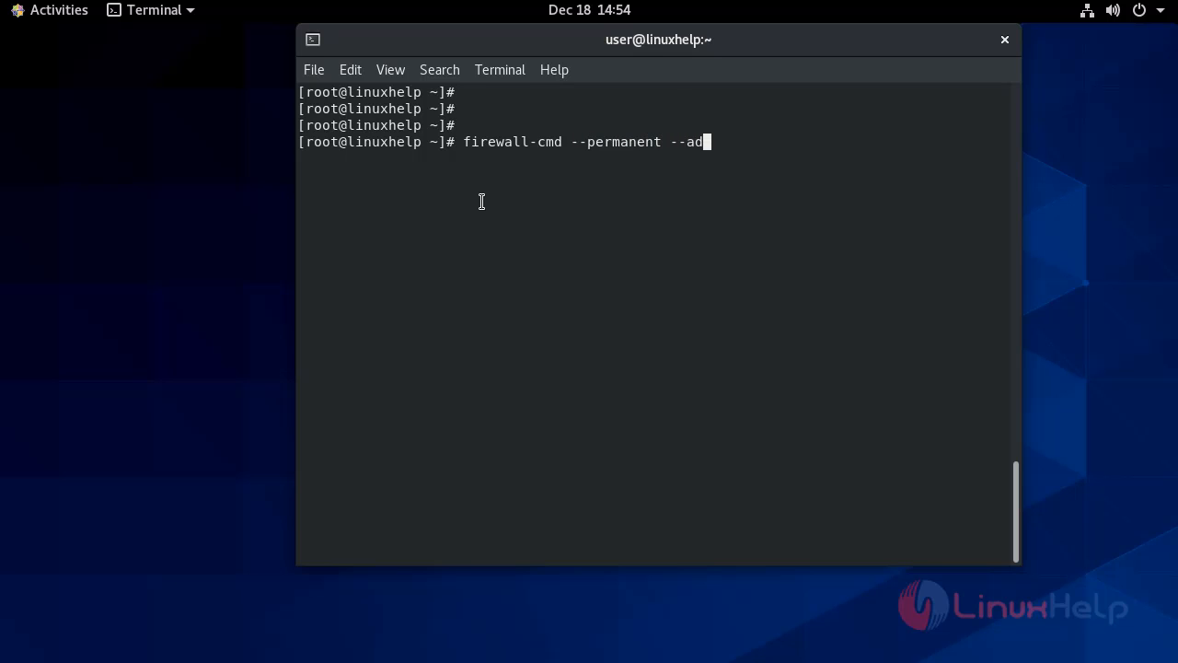
text(d-port)
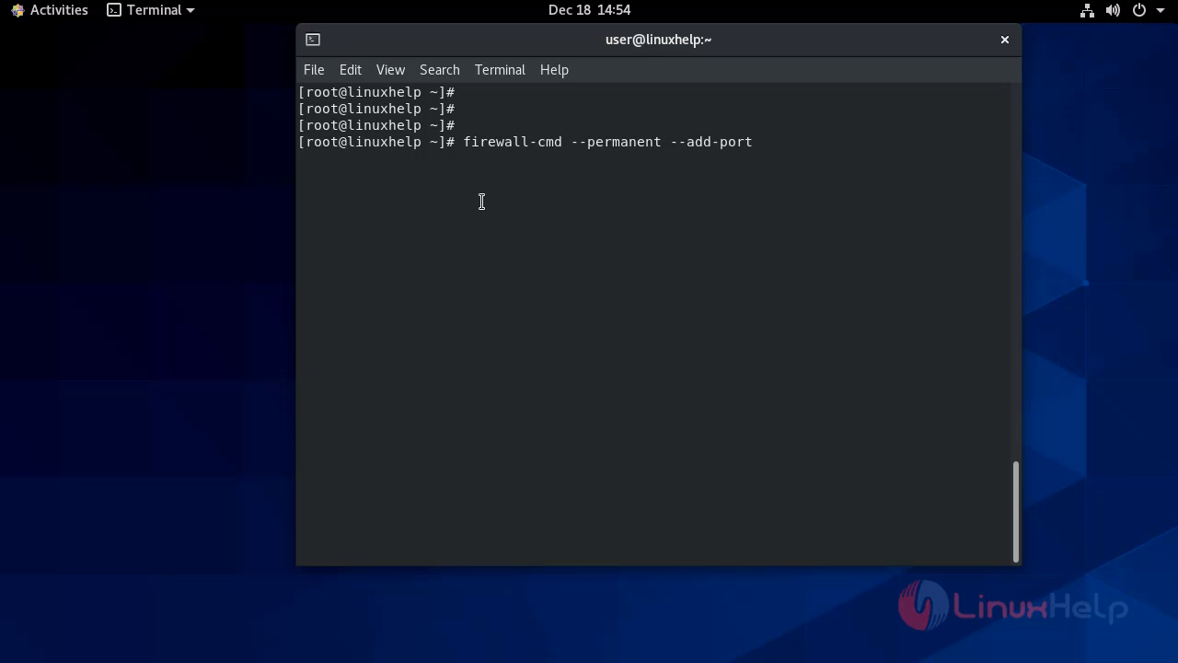
text(=)
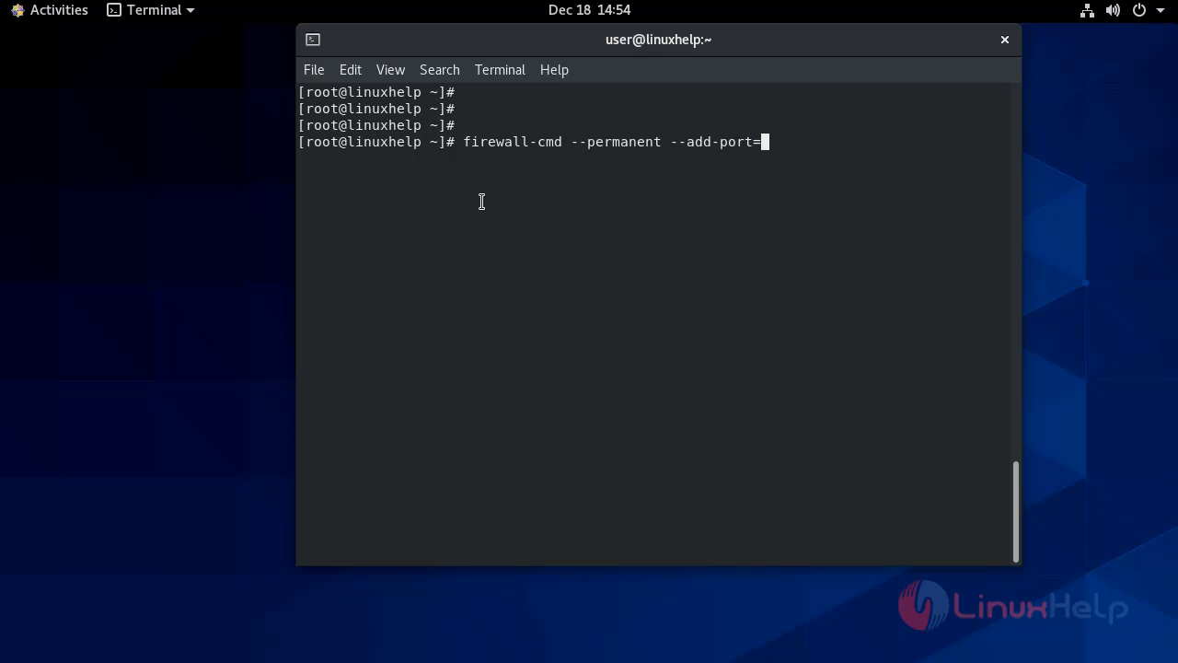
text(199)
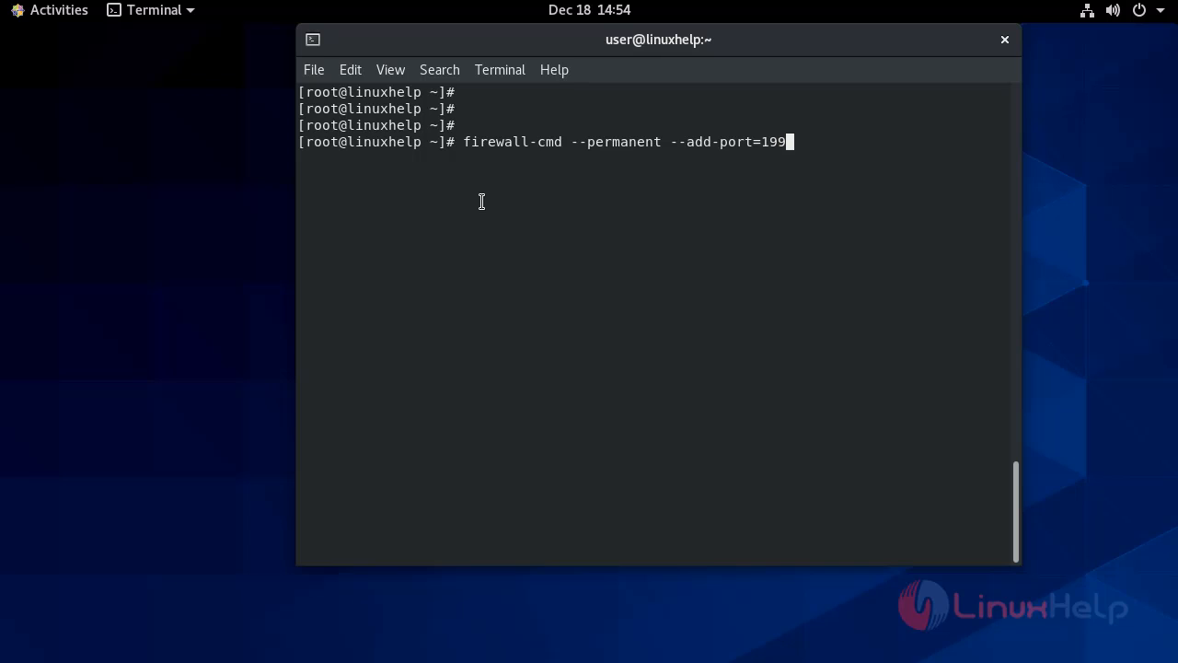
text(99)
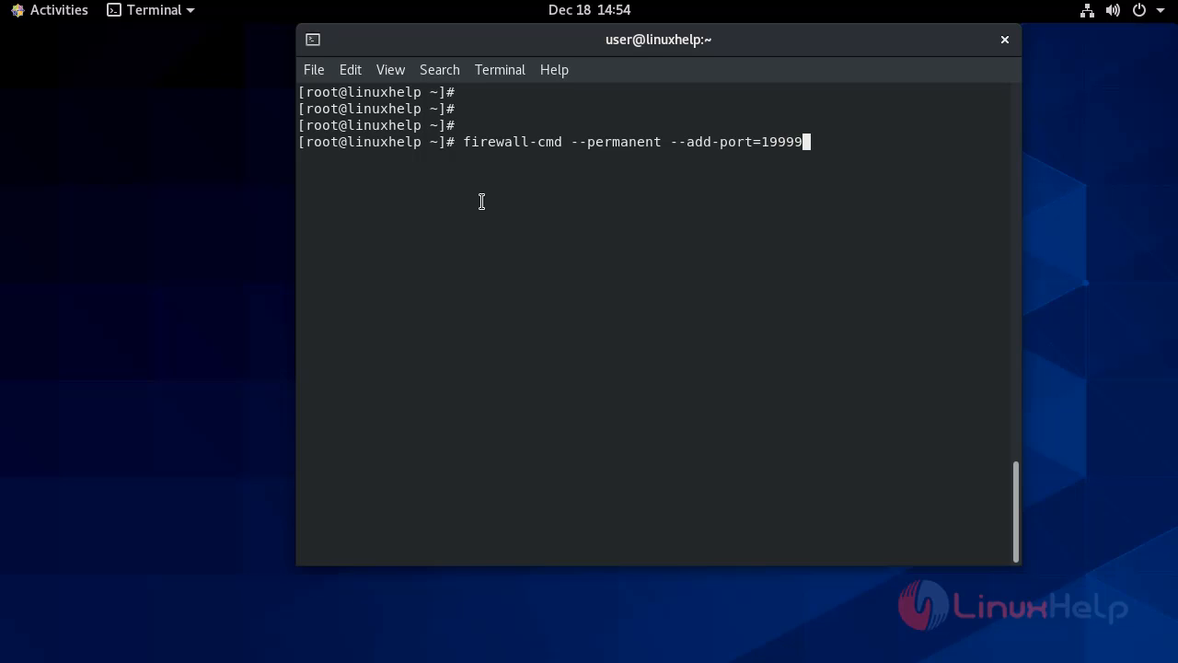
text(/tcp)
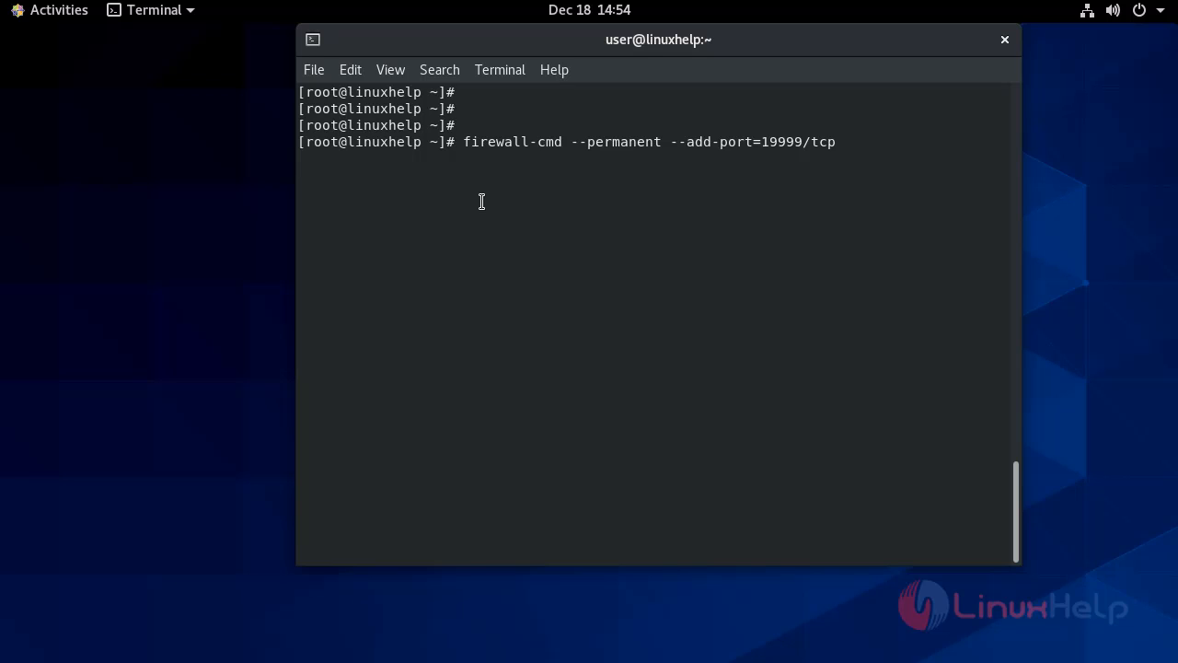
key(Return)
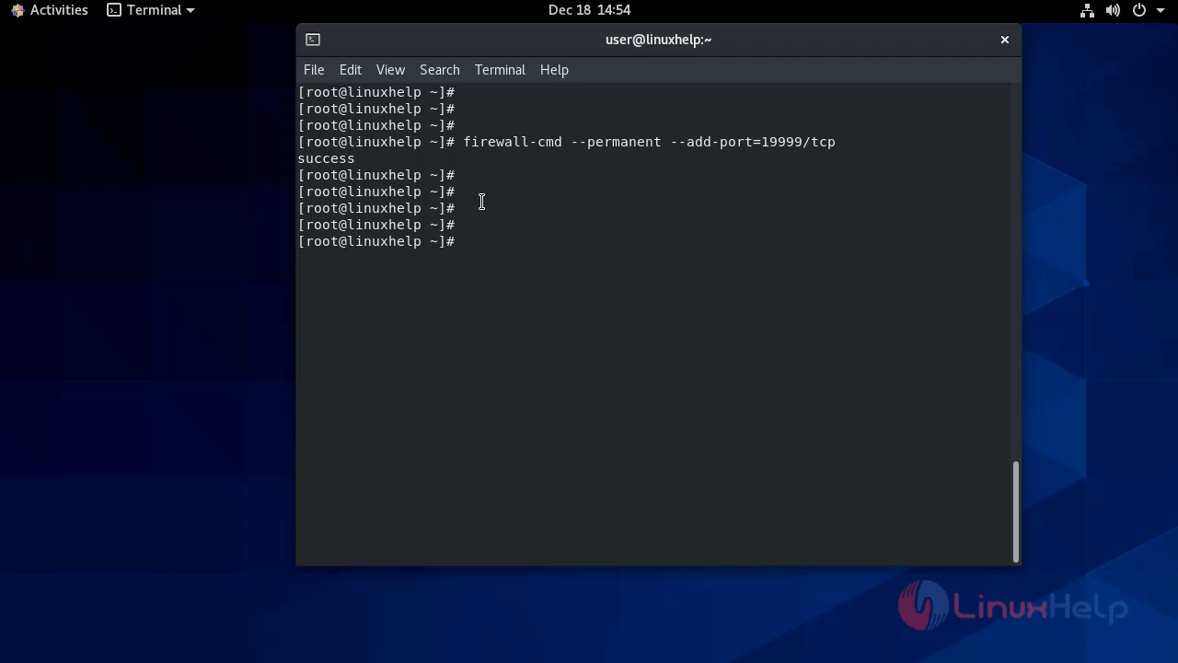
mouse_move(395, 654)
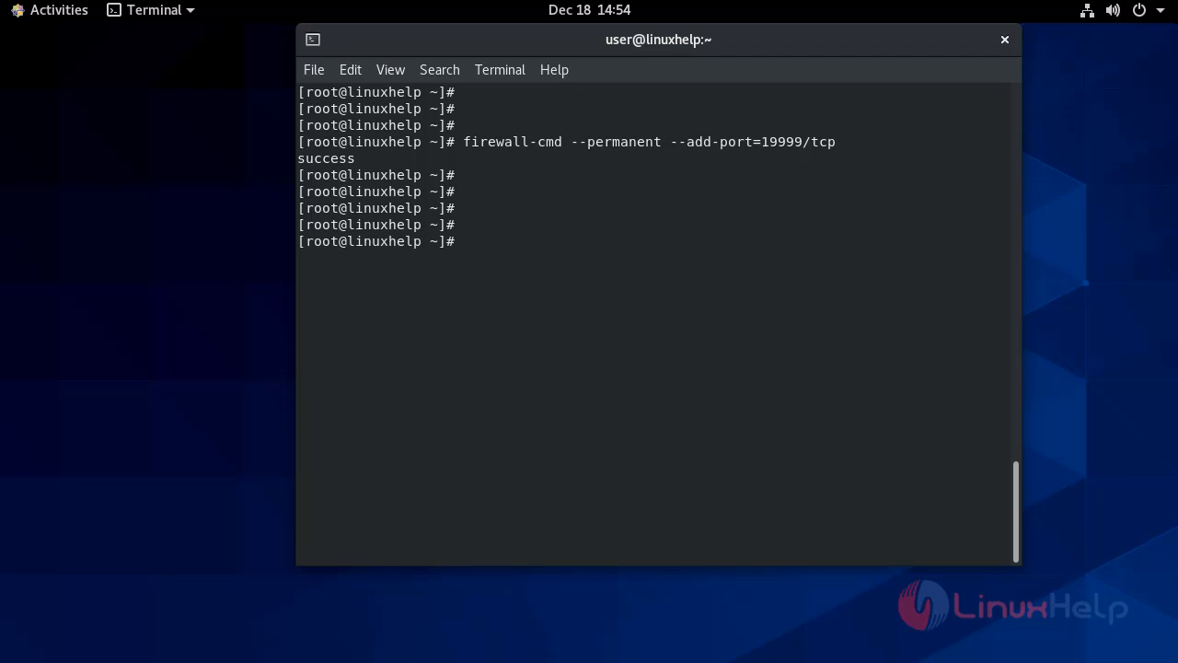
text(firewall-cm)
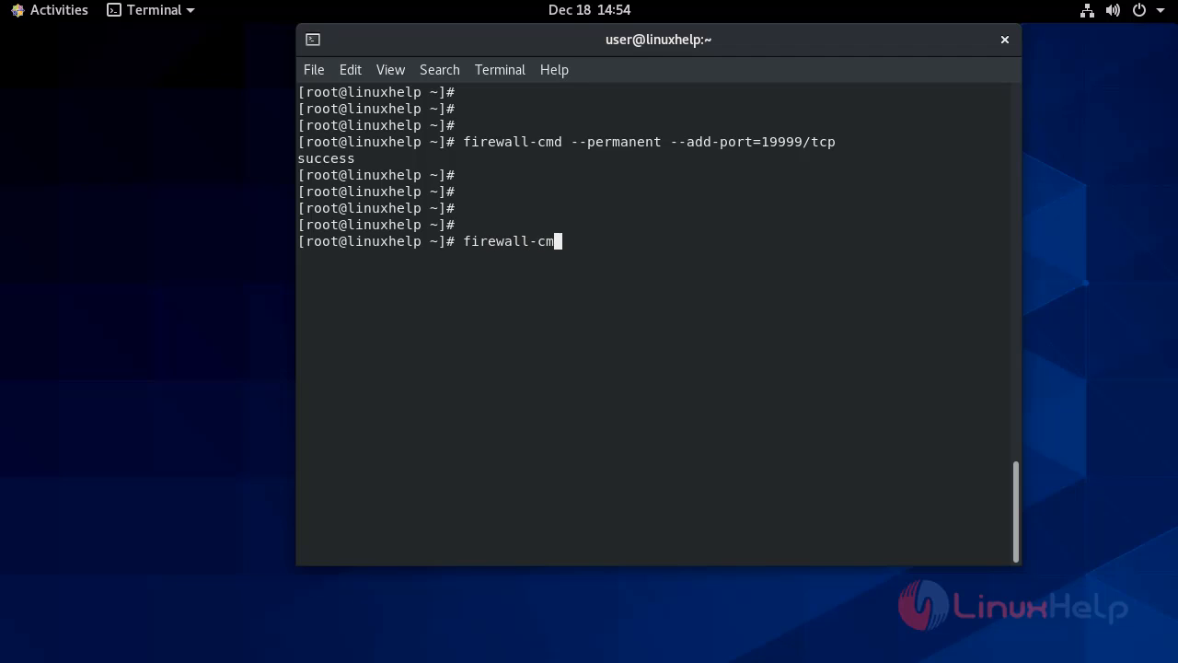
text(d --)
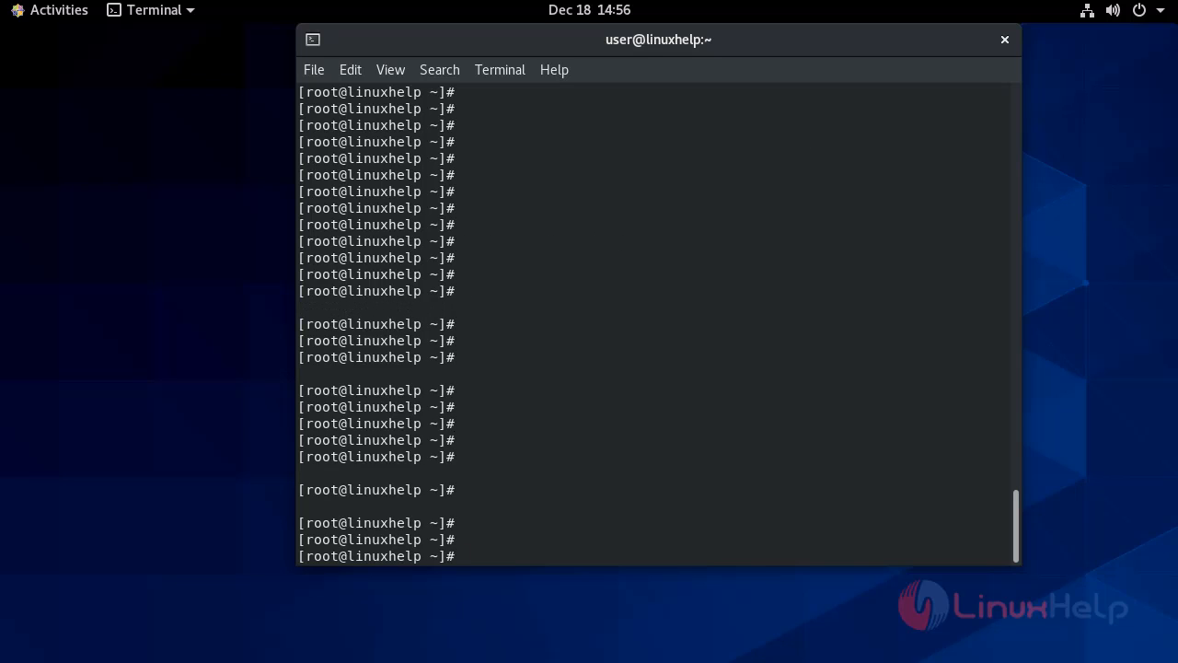
Enter systemctl status netdata to view the Netdata service's processes and recent logs
text(syste)
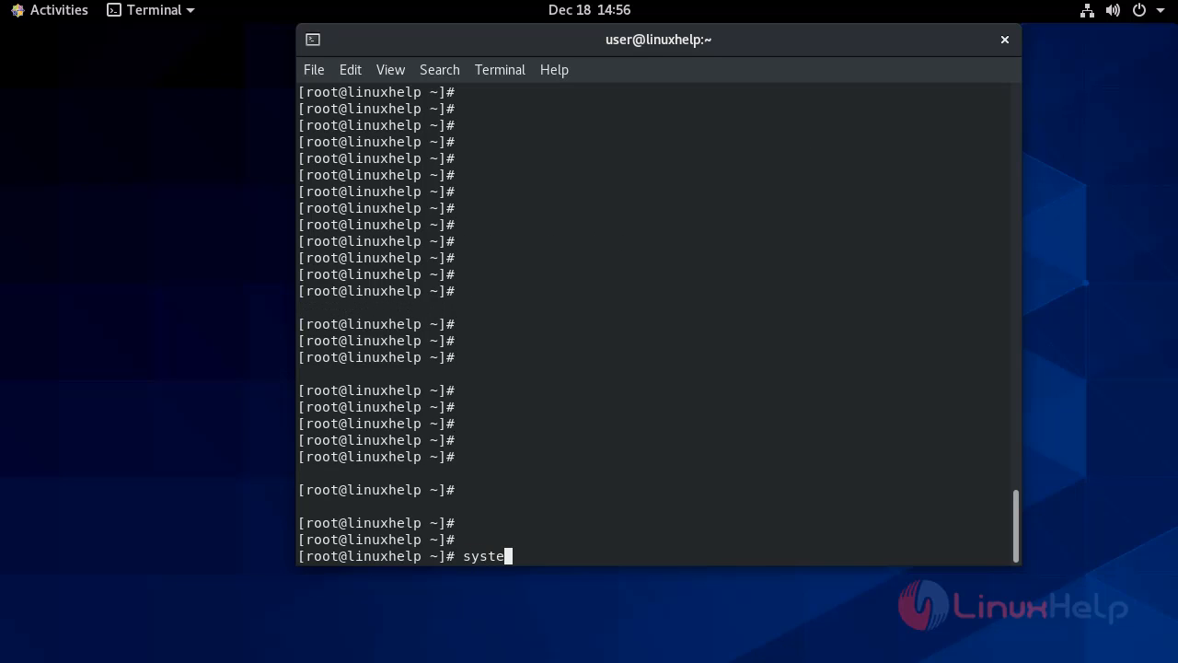
text(mctl status)
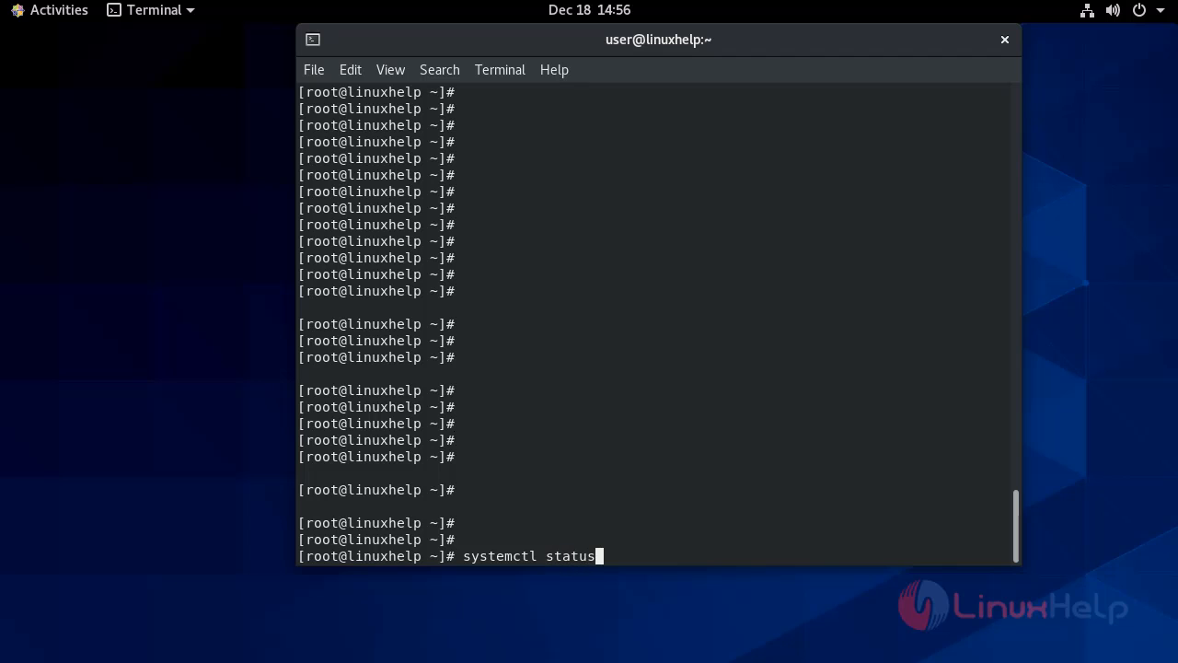
text(net)
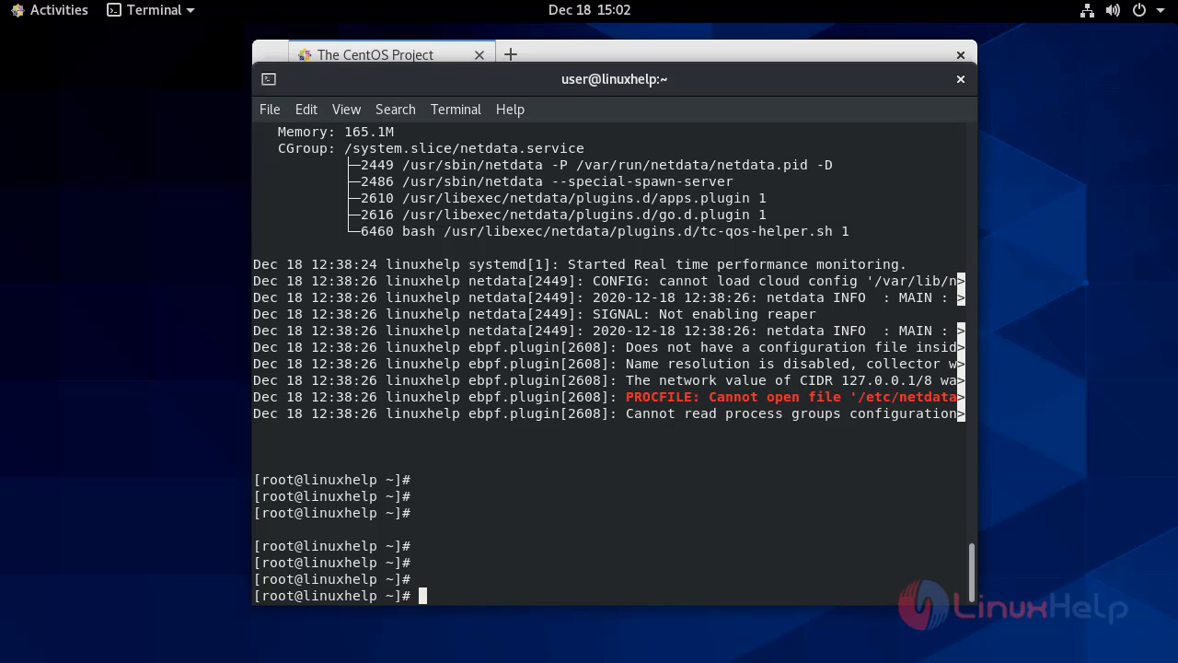
Load 192.168.7.224:19999 in a new Firefox tab to show the live Netdata dashboard
click(510, 54)
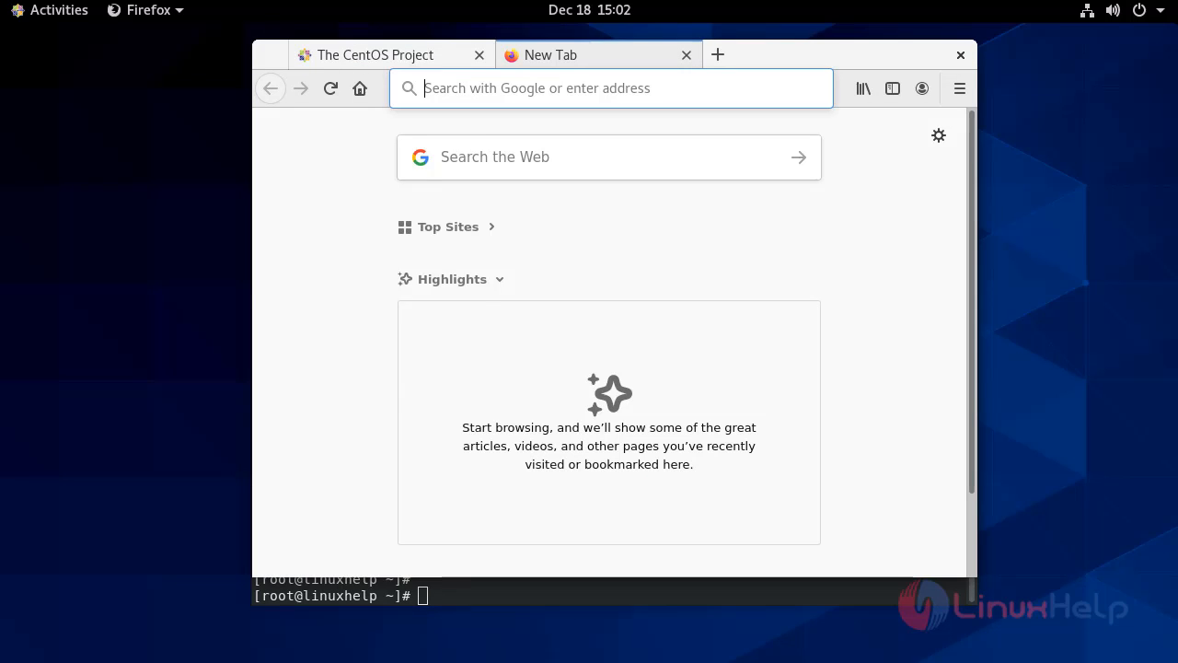
click(610, 88)
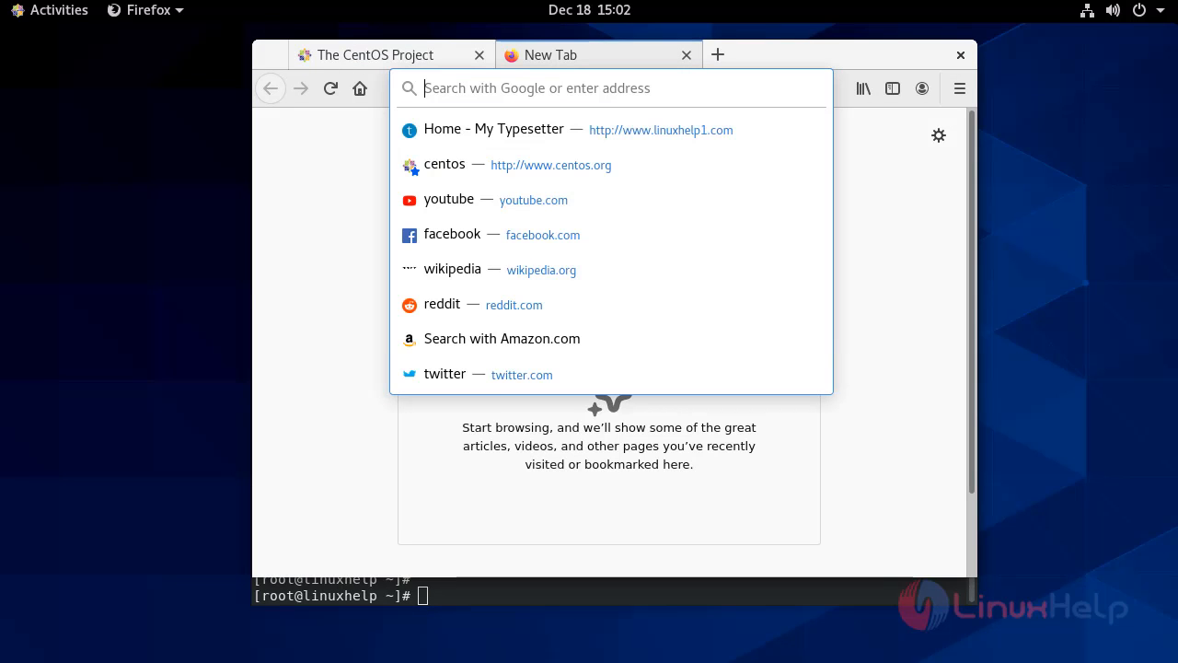
text(192.168.7.224:19999)
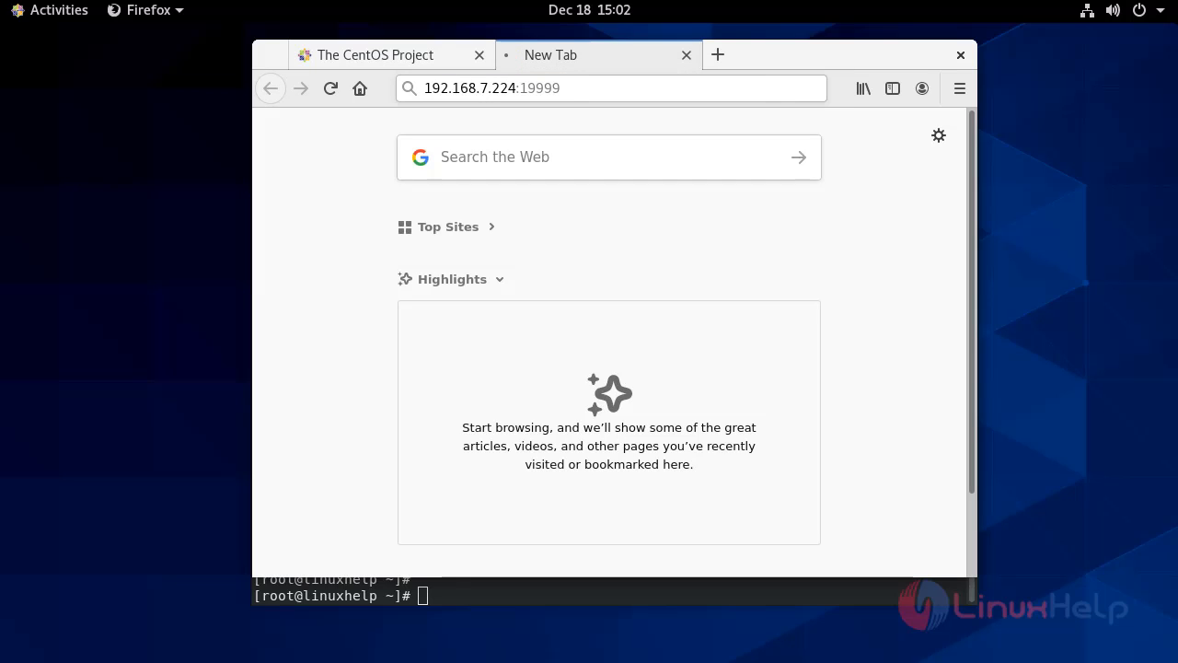
key(Return)
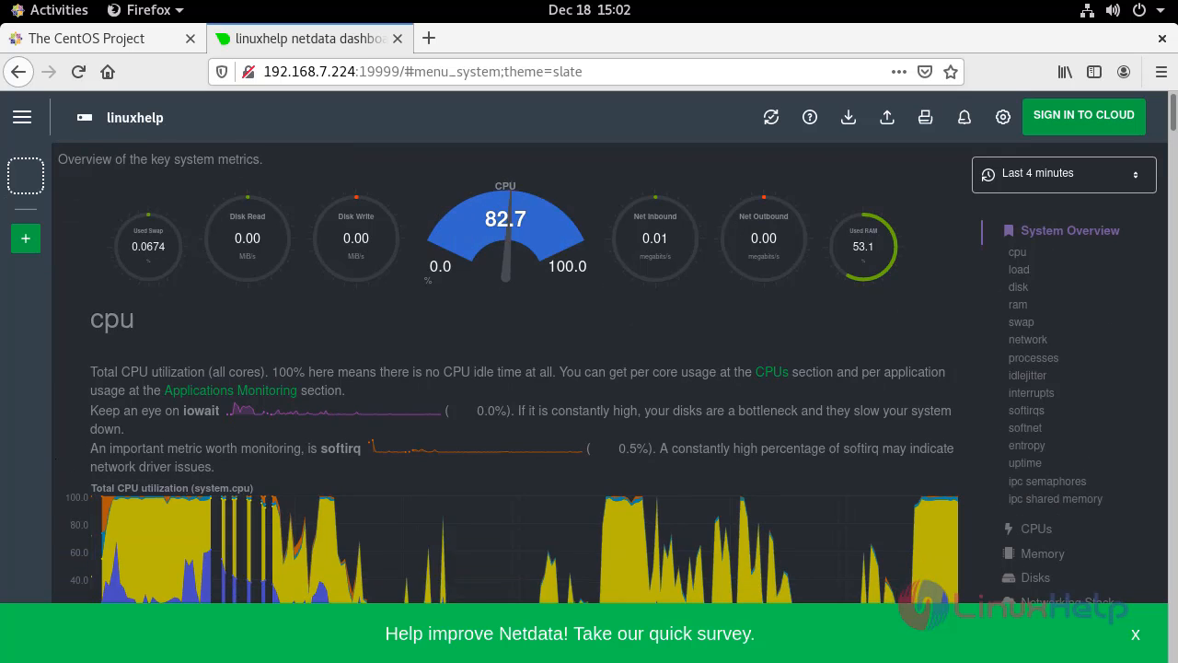
Jump to the System Overview load charts and scroll down to the disk I/O chart
click(1018, 269)
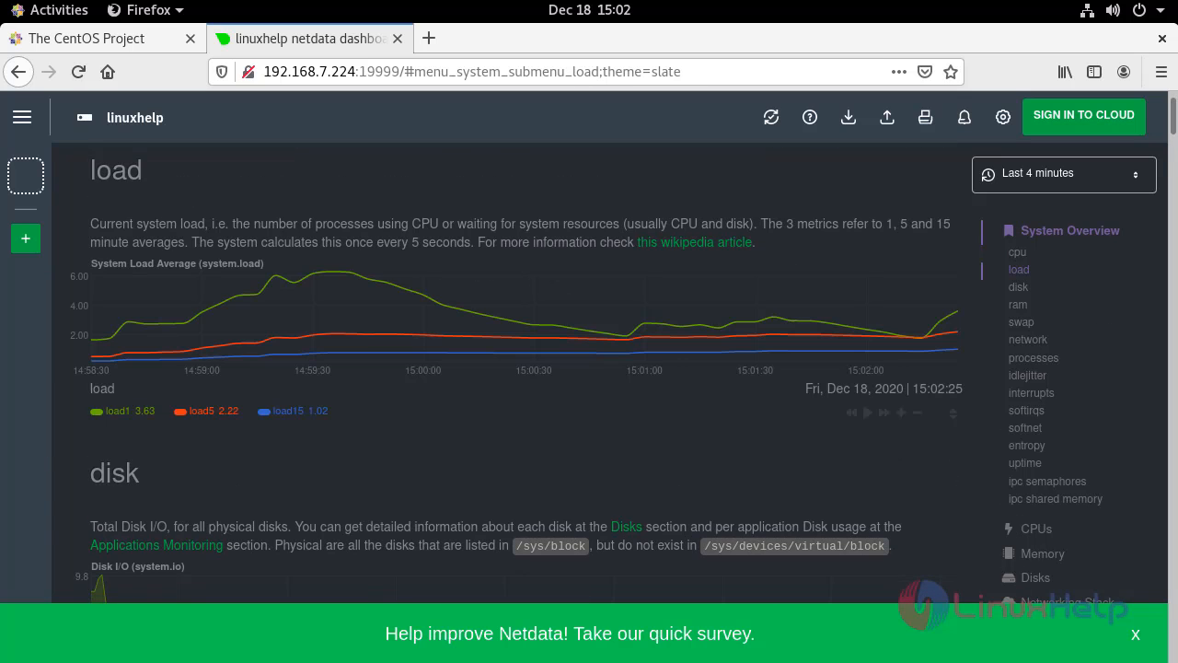
scroll(down, 3)
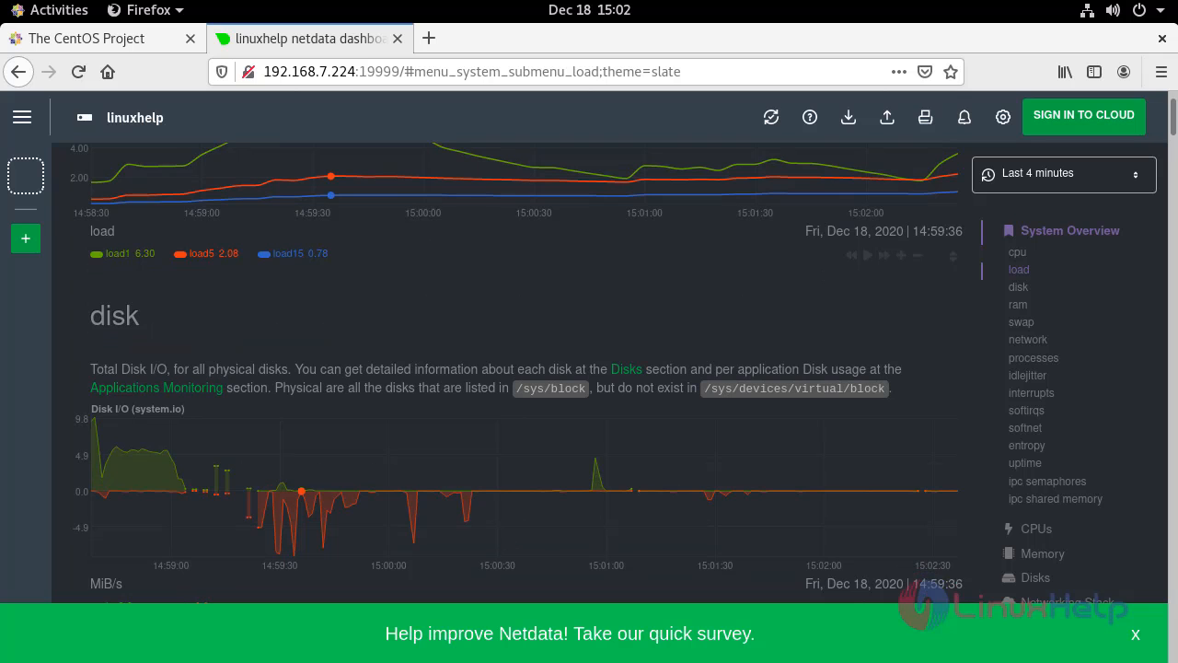